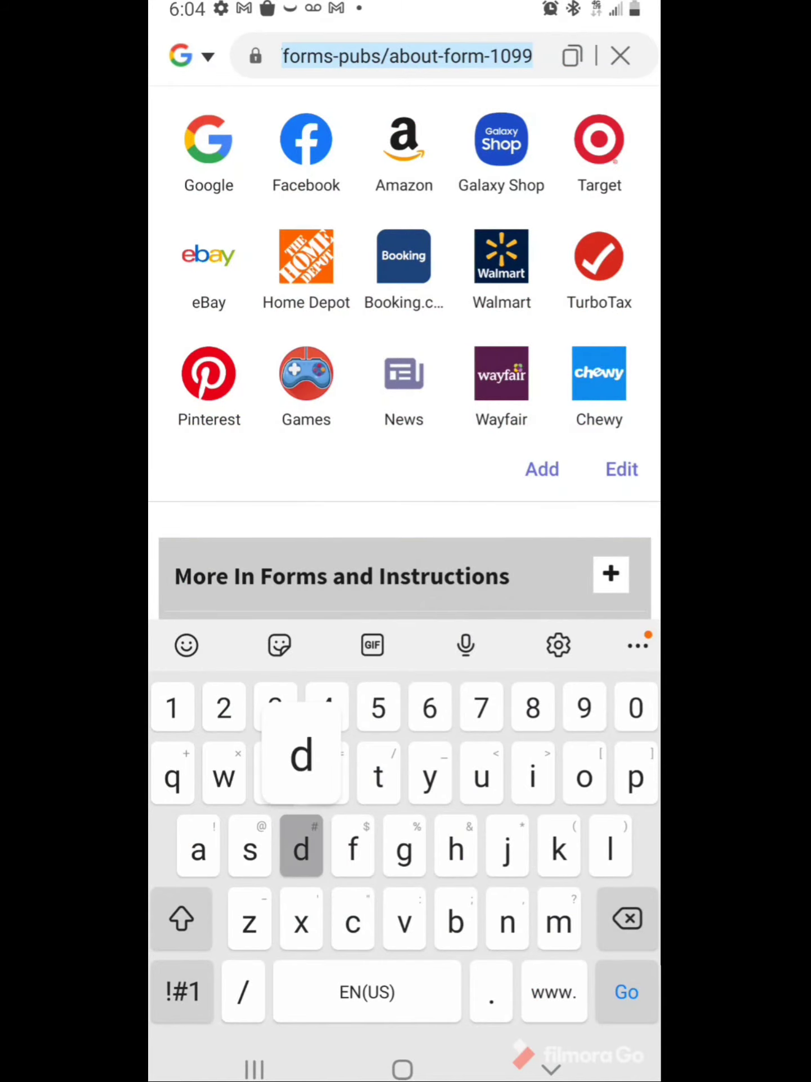
Search Google for 'download 1099 form 2020' from the address bar suggestions.
text(download)
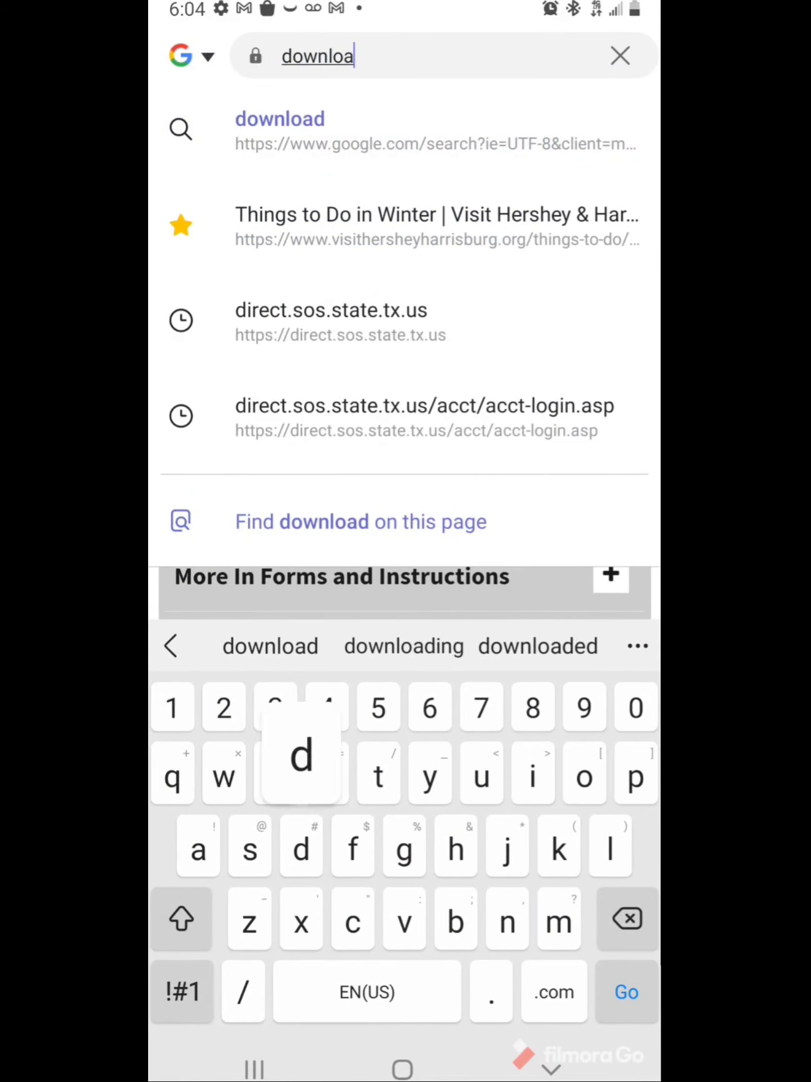
text(1099 form)
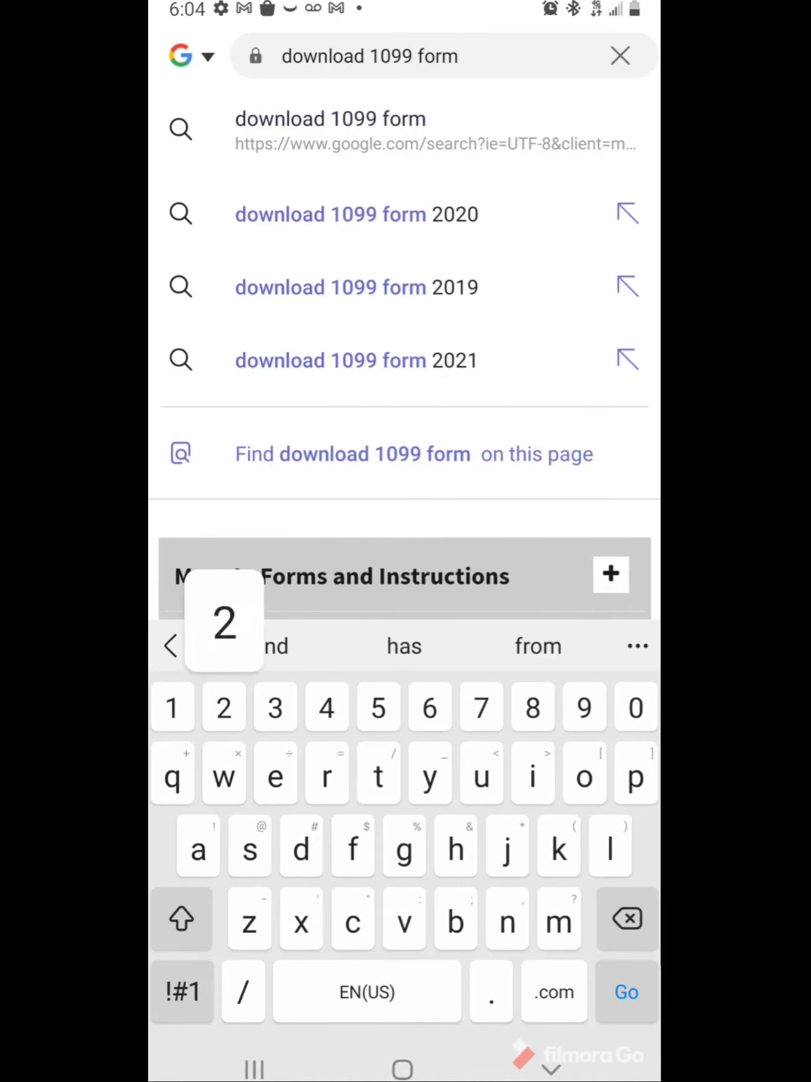
click(329, 131)
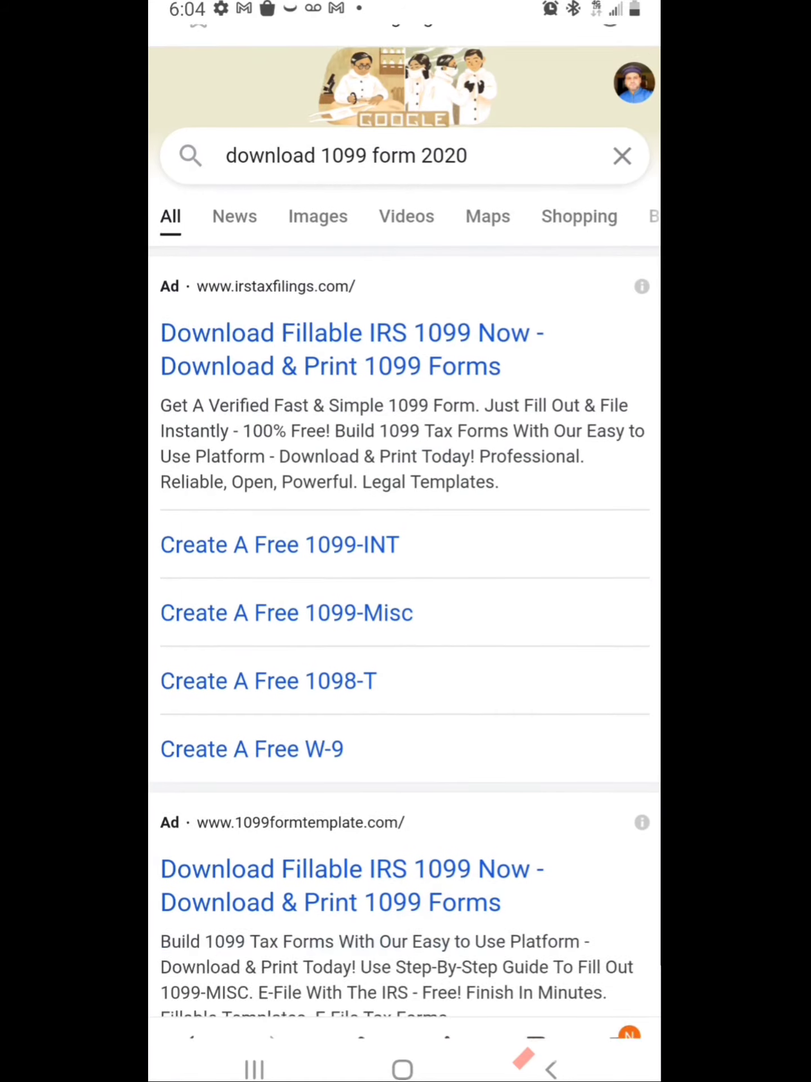
Locate the irs.gov 2020 Form 1099-MISC PDF result and download it to the phone.
scroll(down, 3)
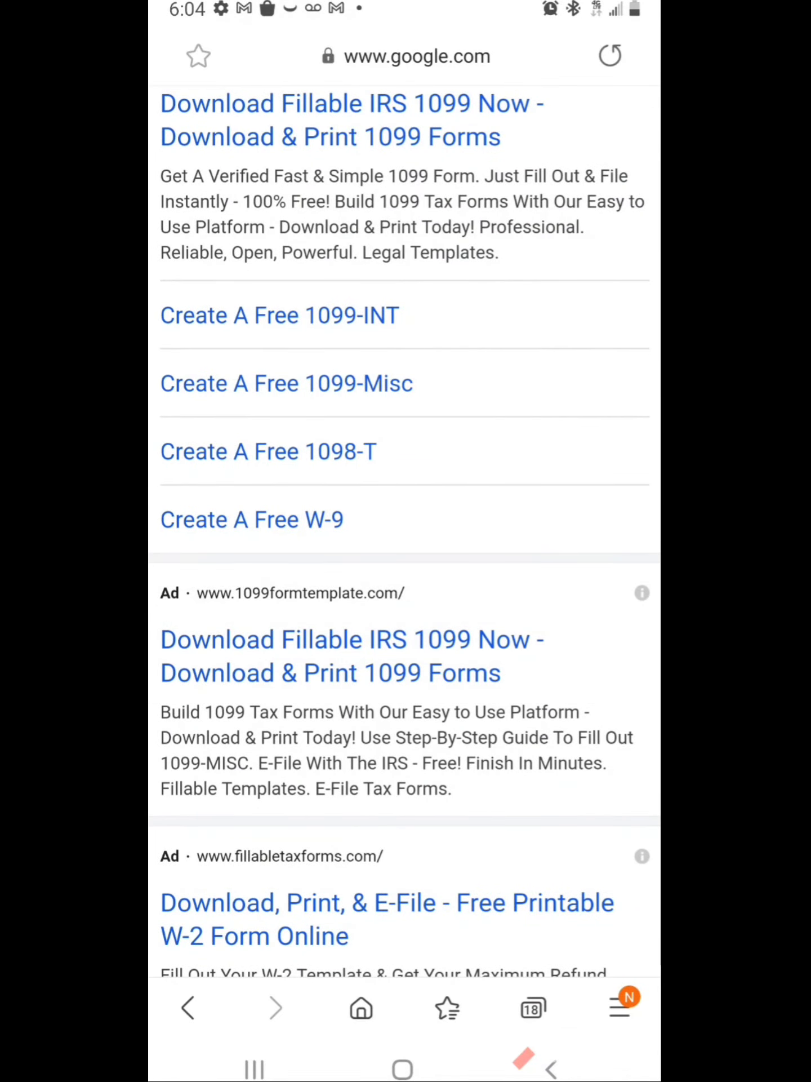
scroll(down, 3)
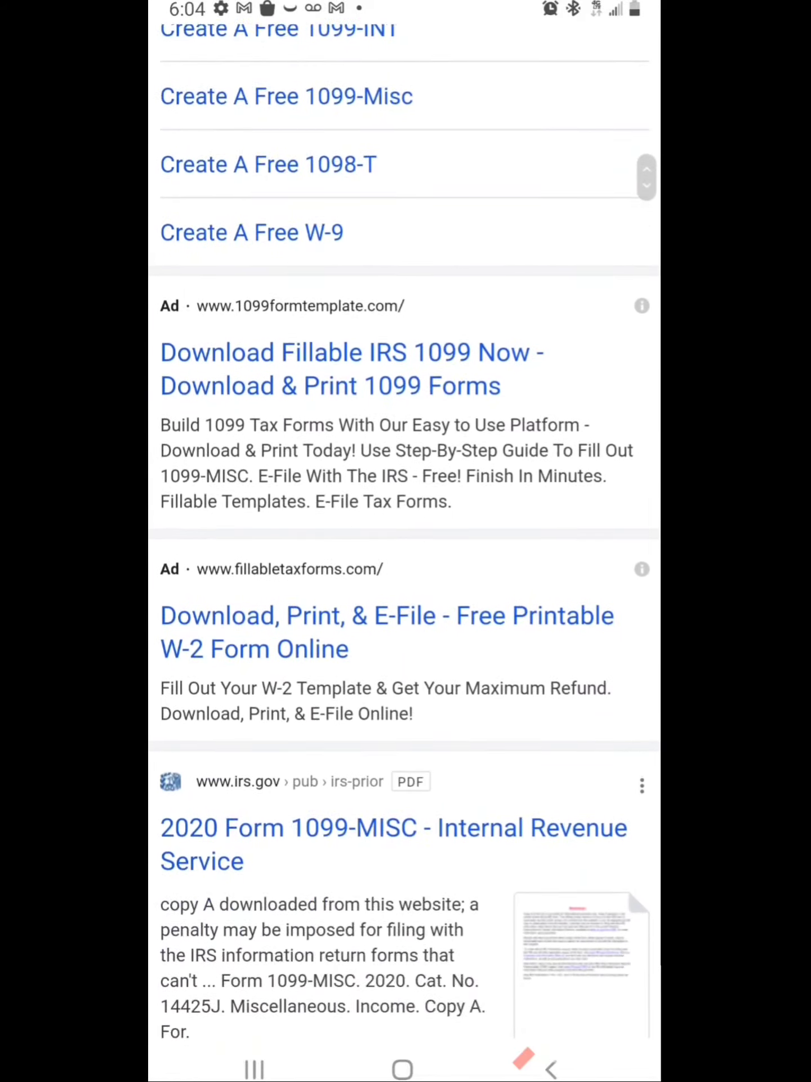
scroll(down, 3)
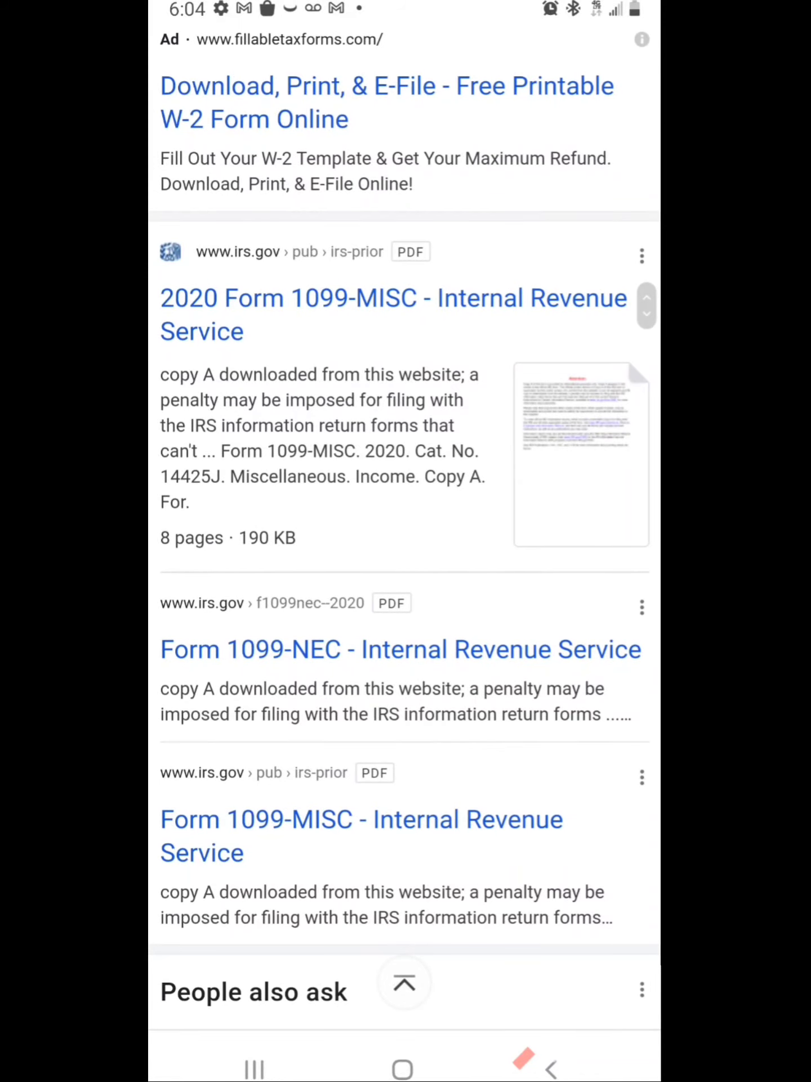
scroll(down, 3)
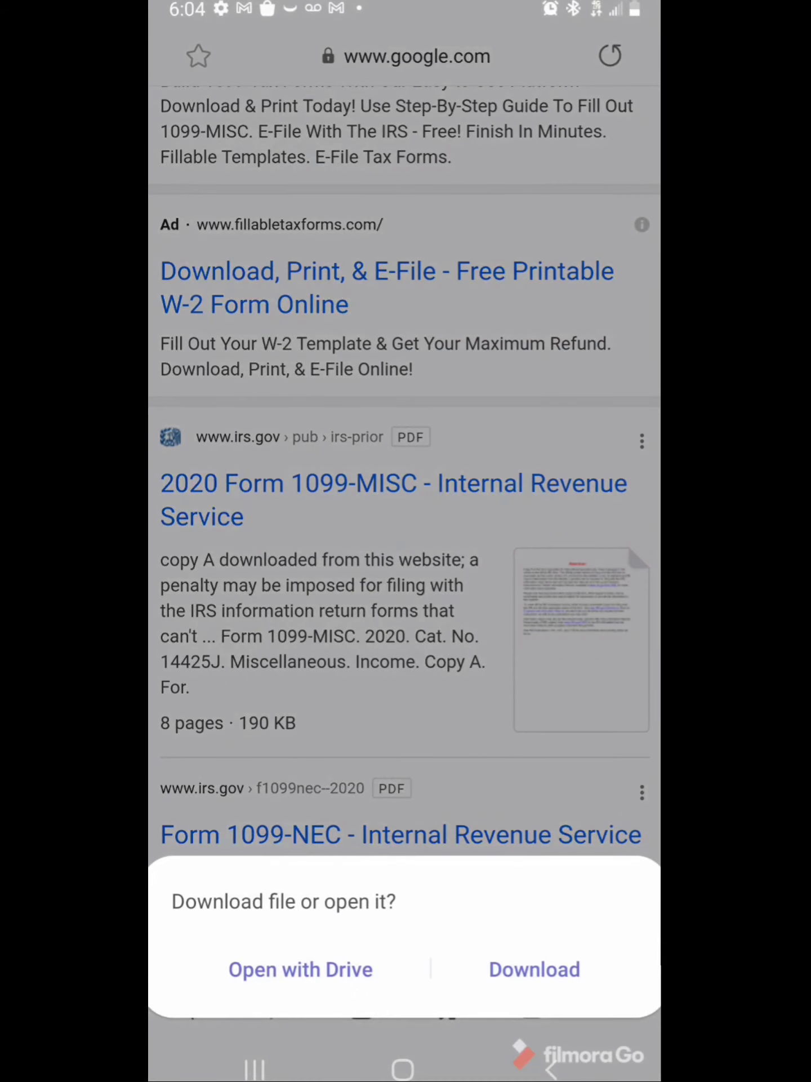
click(534, 969)
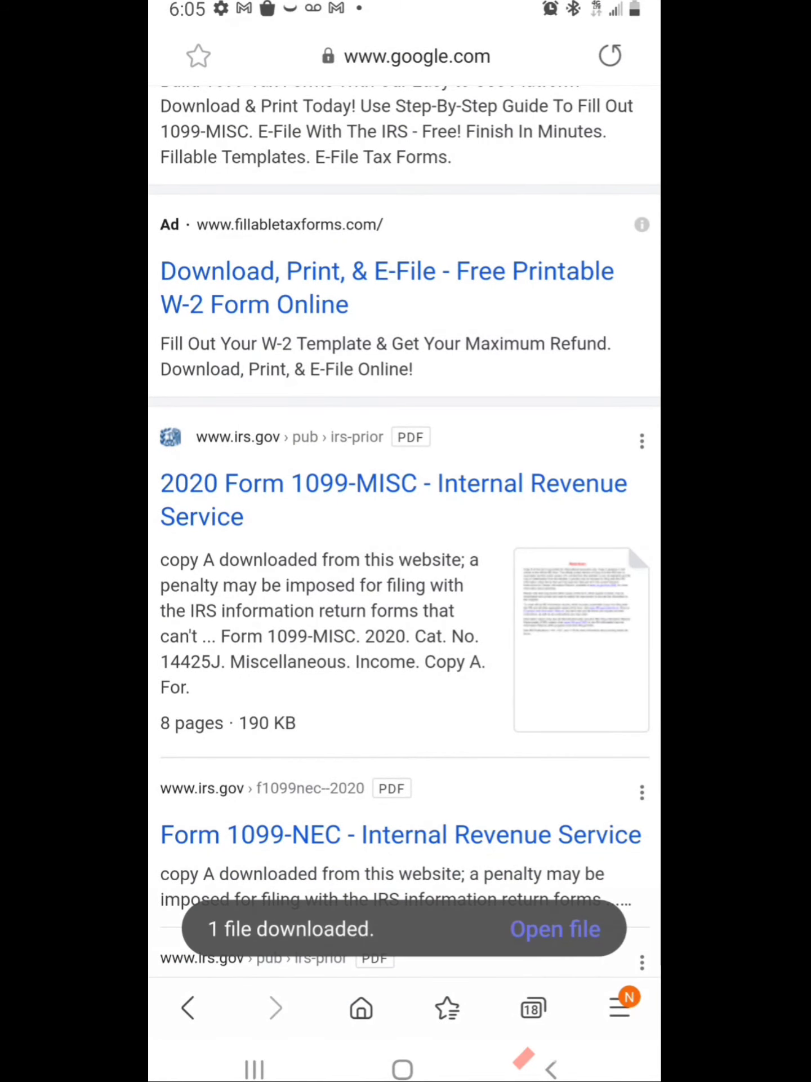
Open the downloaded 1099-MISC PDF in Xodo and page through its copies to Copy B.
click(554, 928)
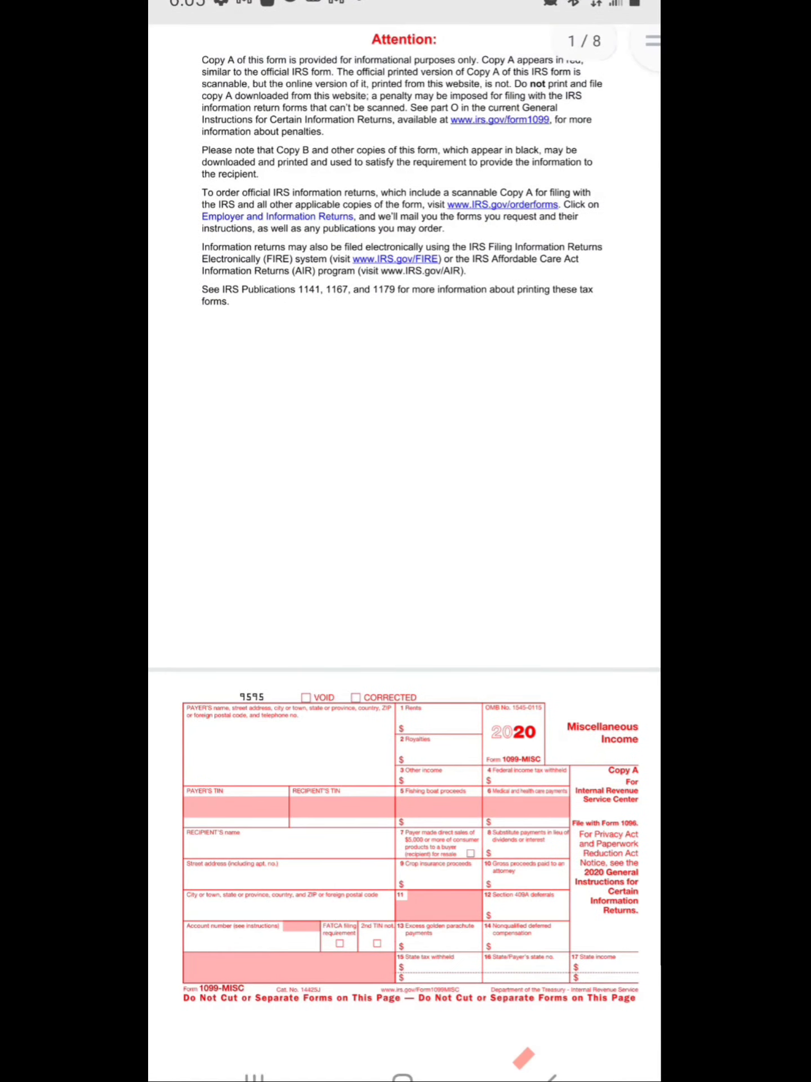
scroll(down, 3)
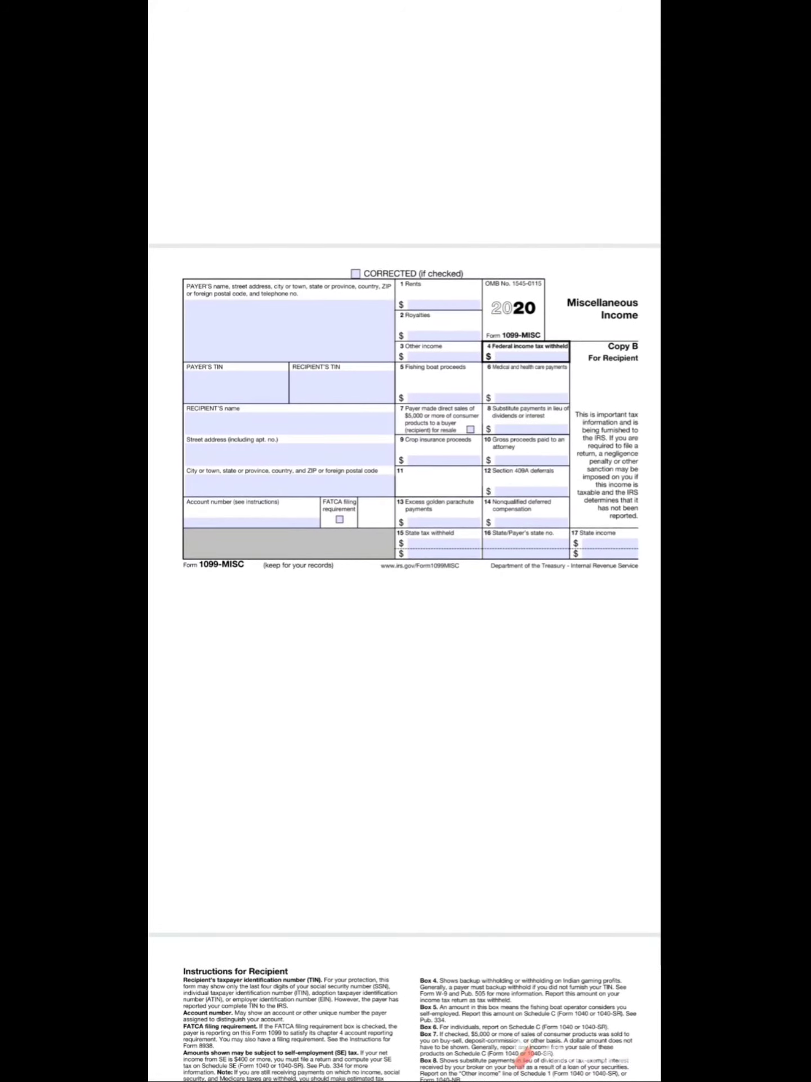
scroll(down, 3)
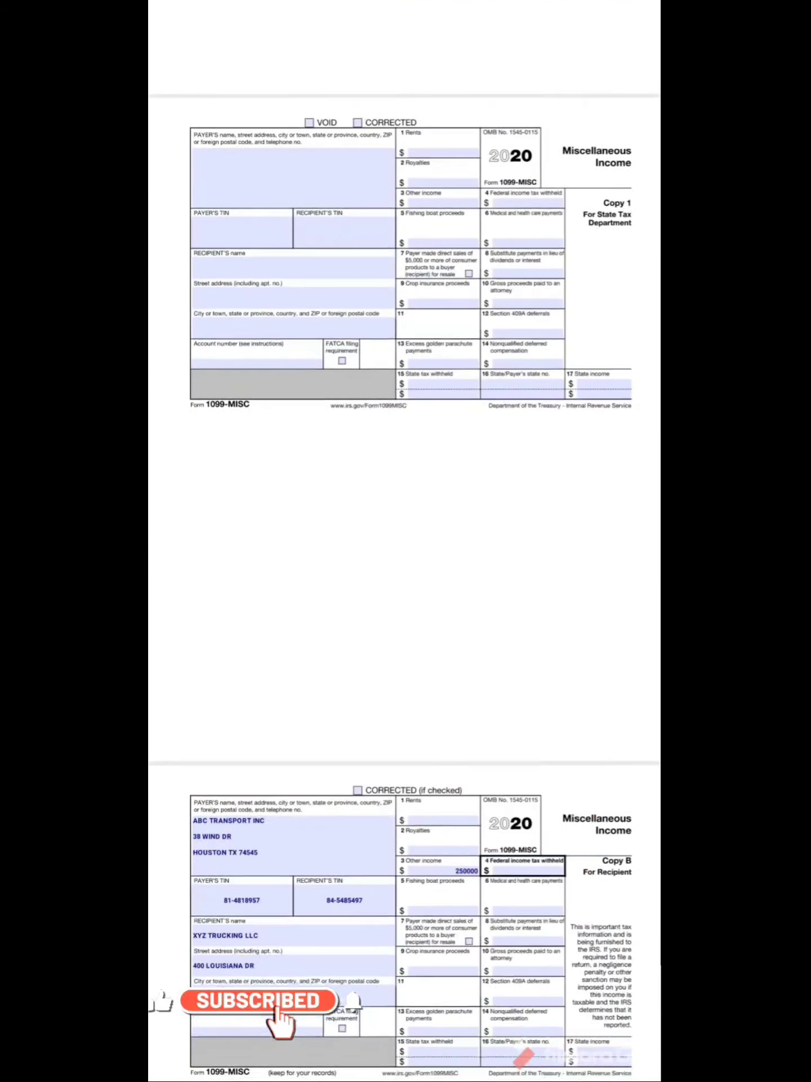
scroll(down, 3)
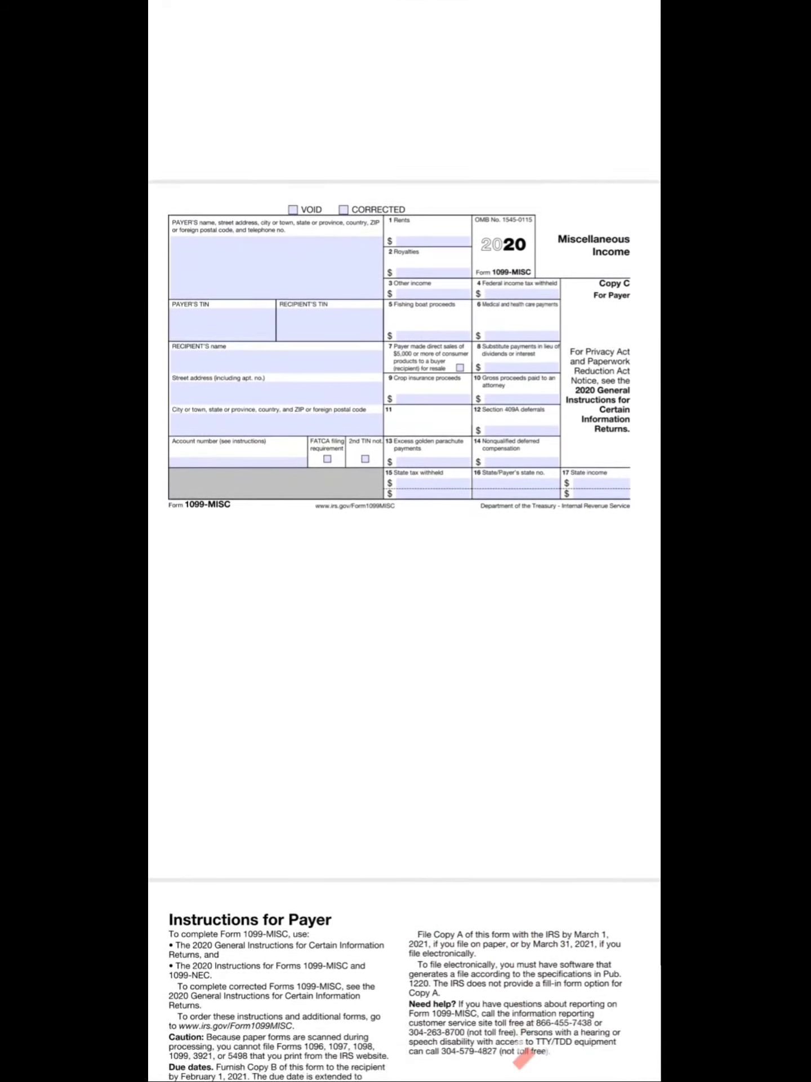
scroll(down, 3)
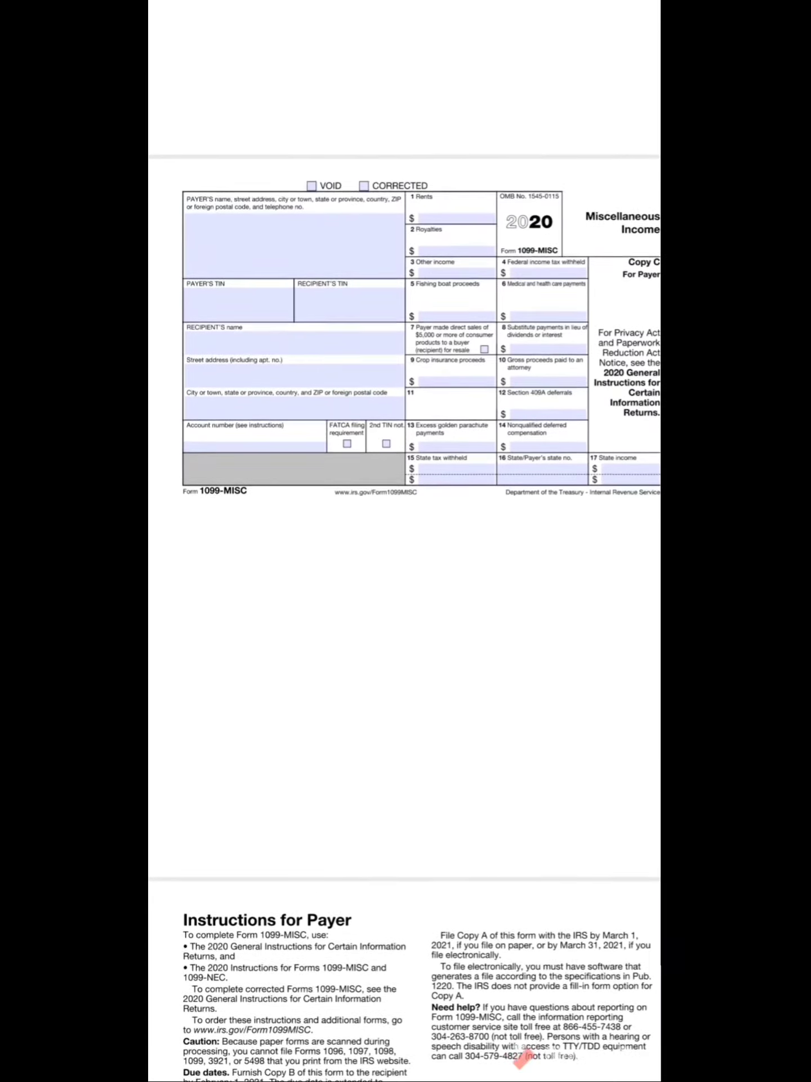
scroll(down, 3)
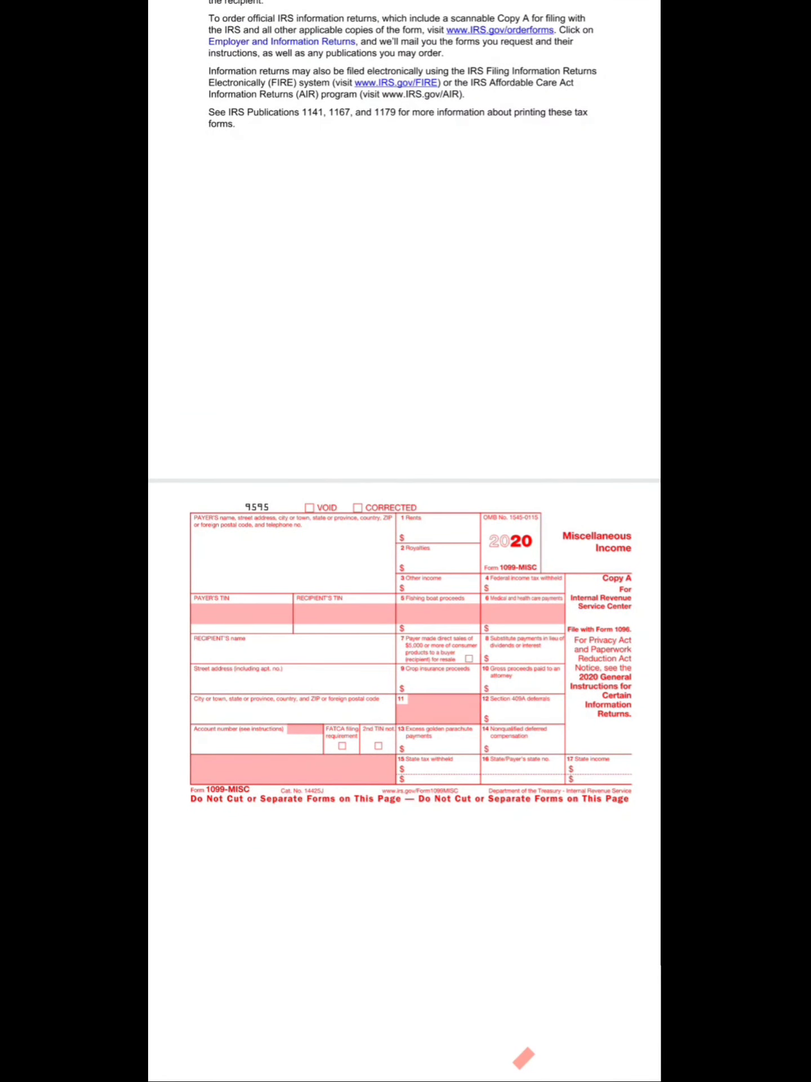
scroll(down, 3)
text(250000)
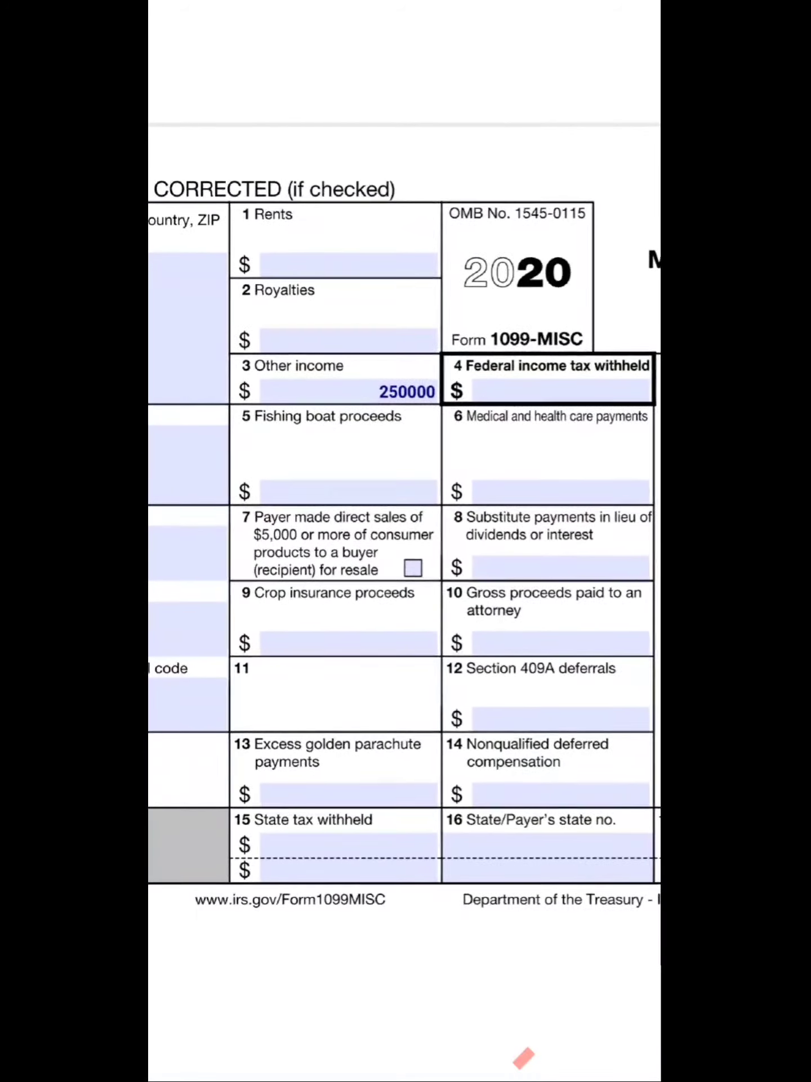
Mark box 4 with 'x' and start a 'send this to' text note beneath Copy B.
click(552, 396)
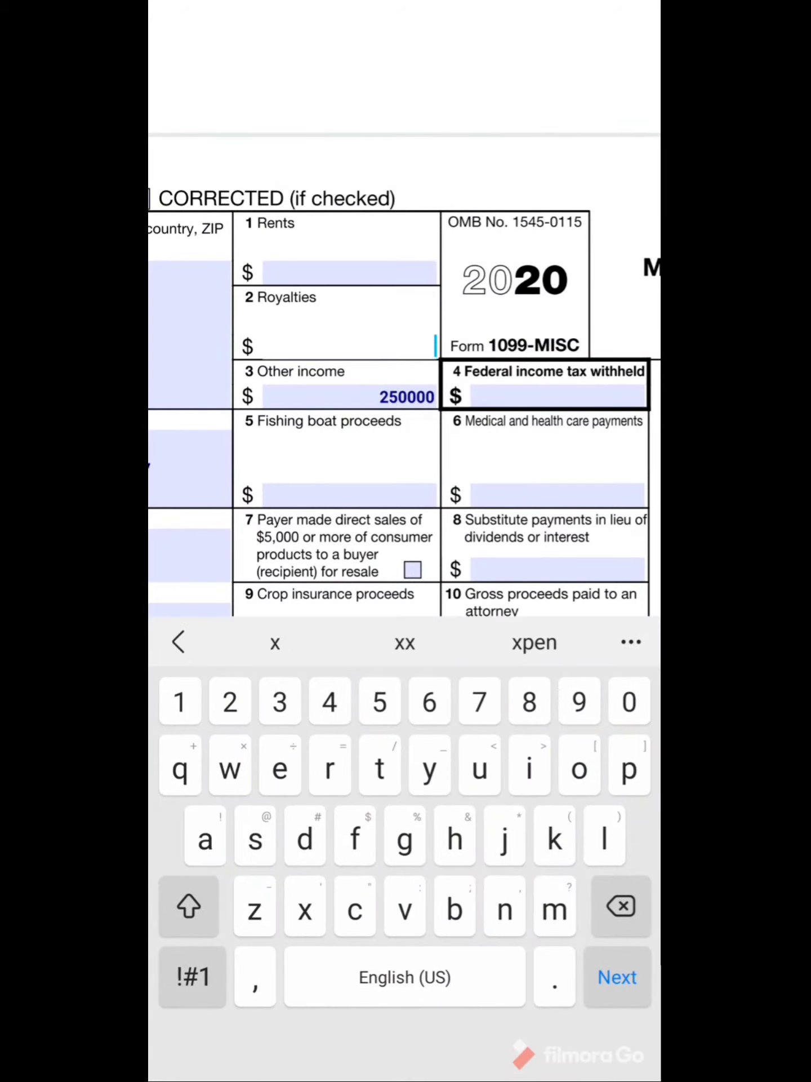
text(x)
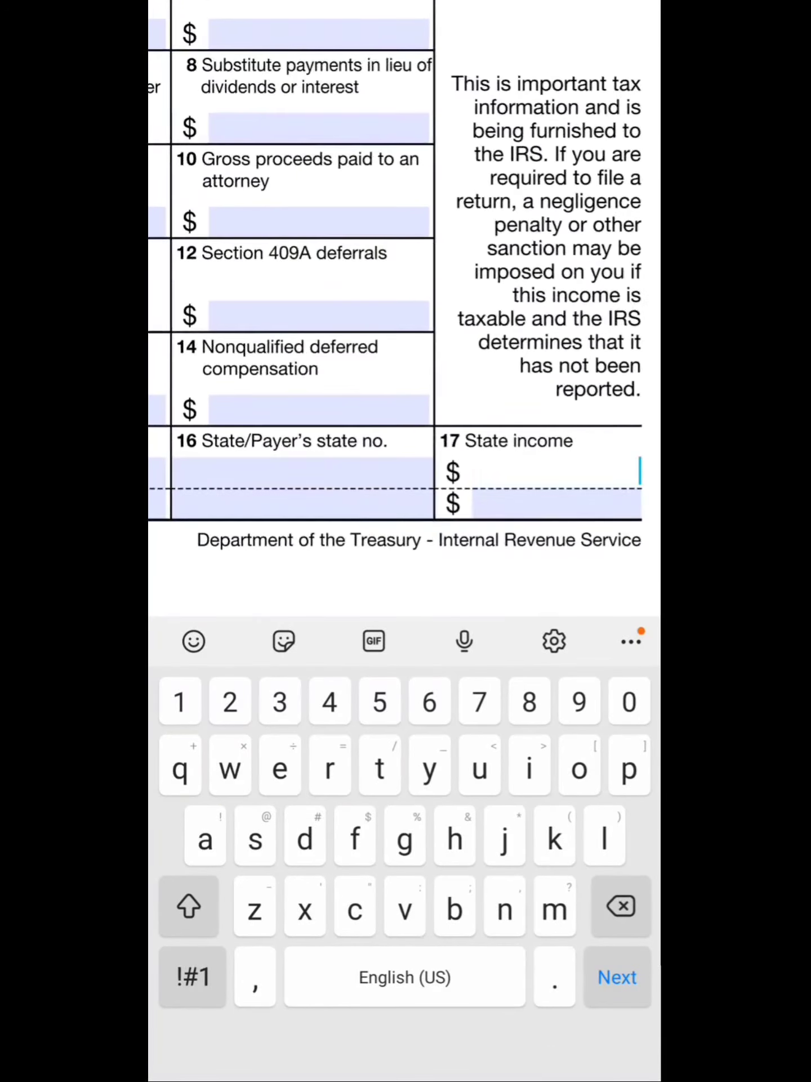
scroll(down, 3)
text(send this to)
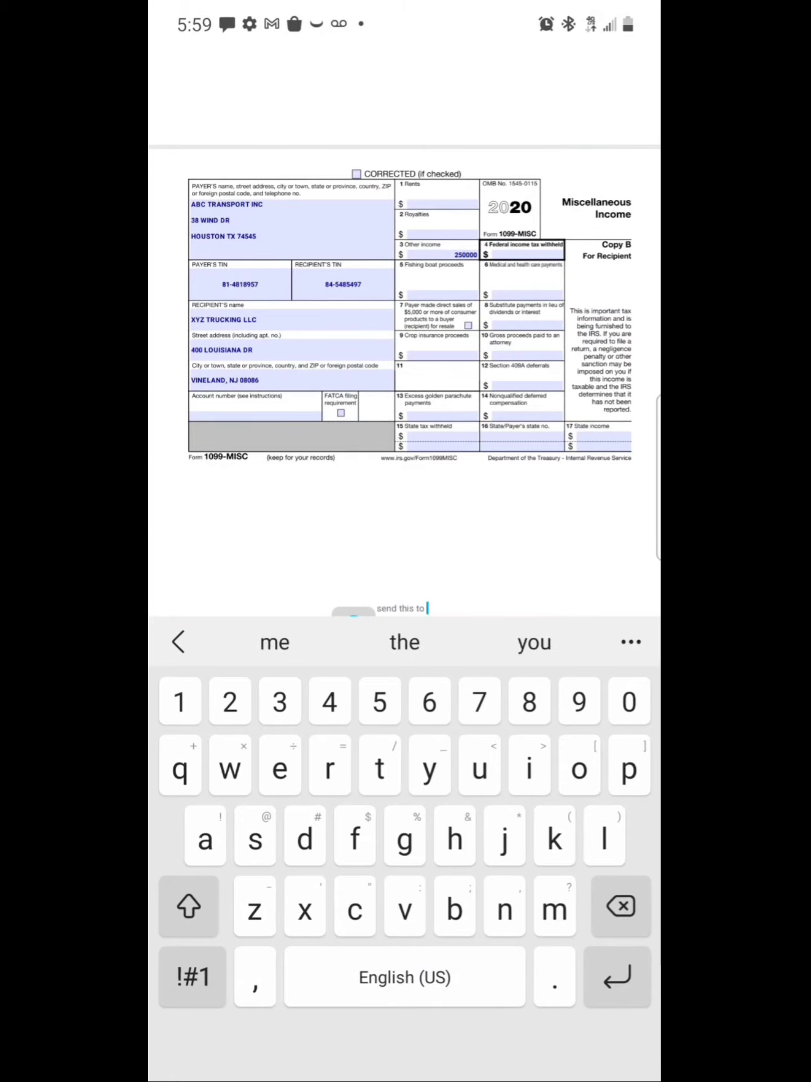
Finish the note as 'send this to independent contractors' and move on to Copy C.
text(independent contractors)
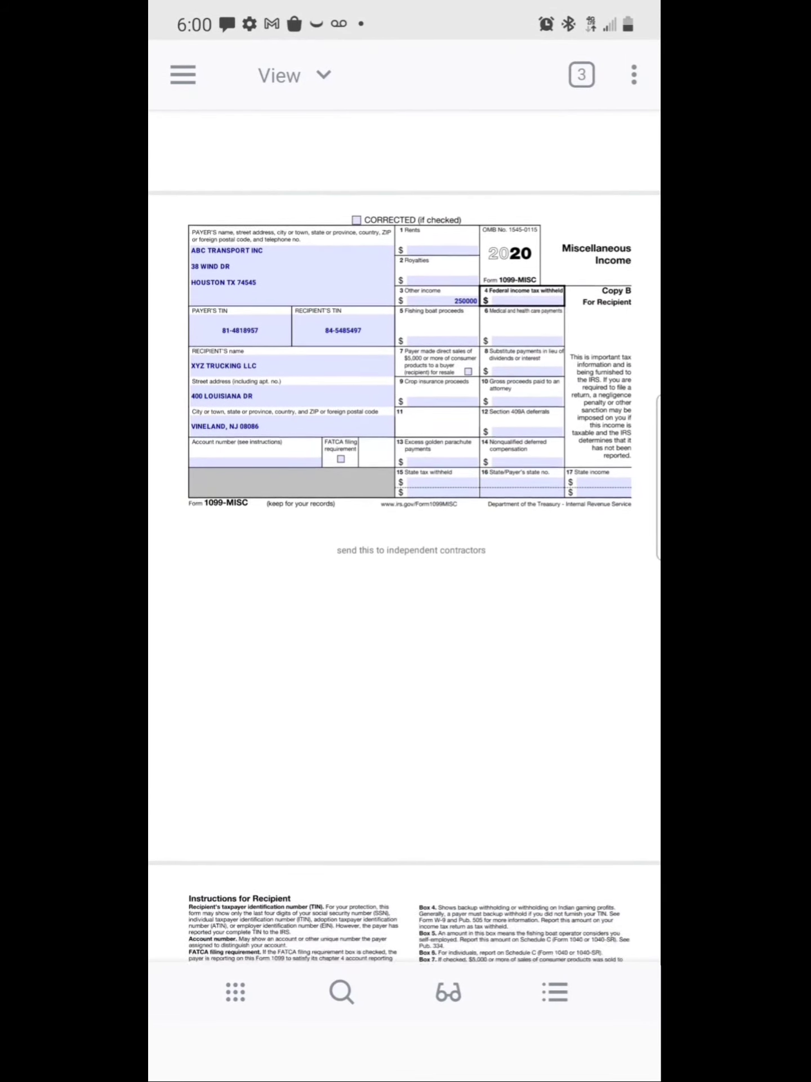
scroll(down, 3)
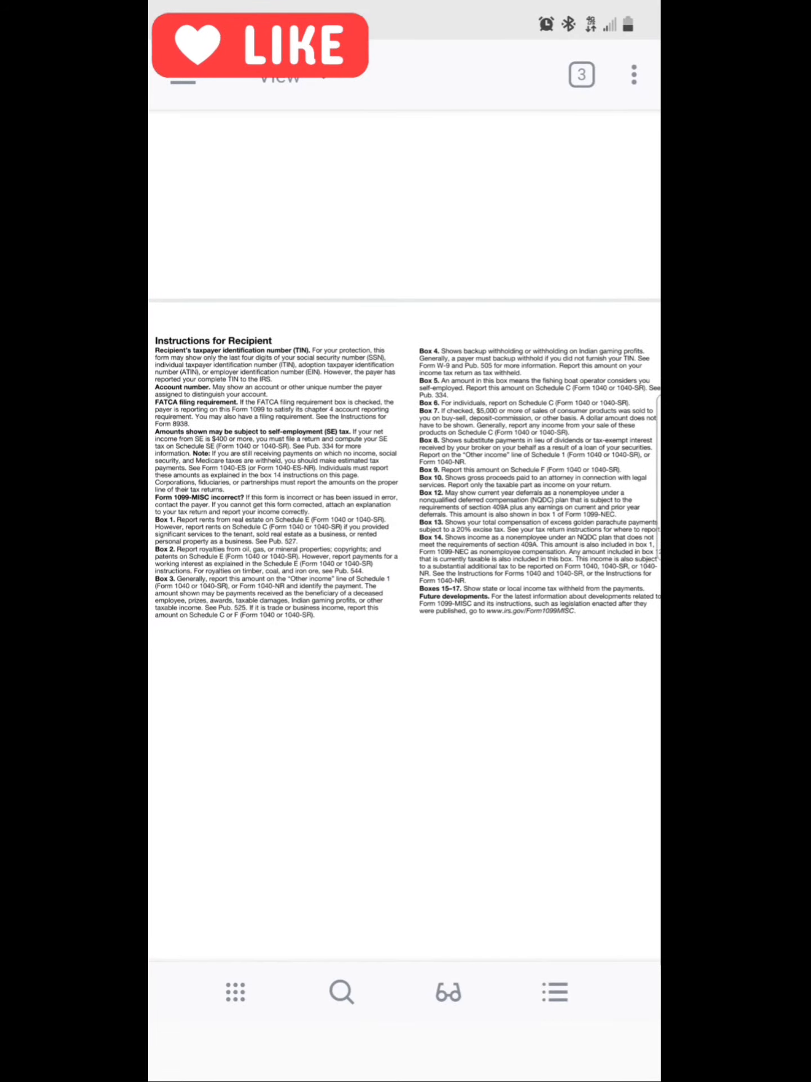
scroll(down, 3)
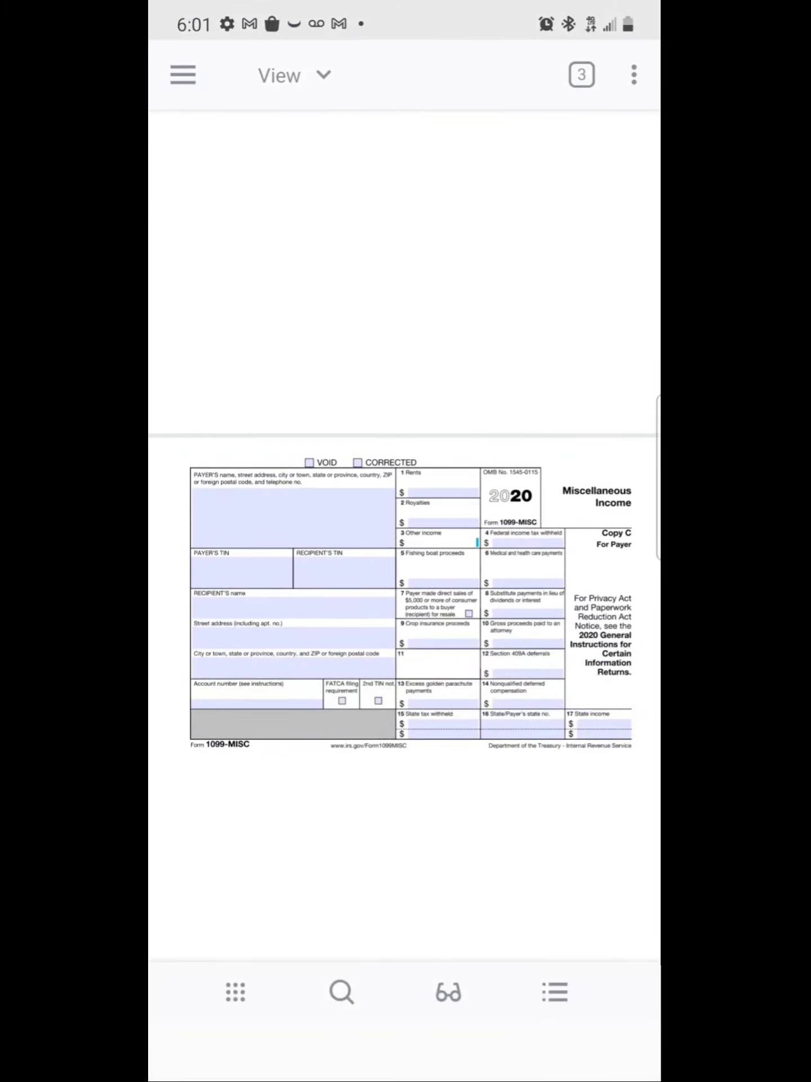
Enter 250000 and add a 'copy. only for educational' purposes note under the page.
text(250000)
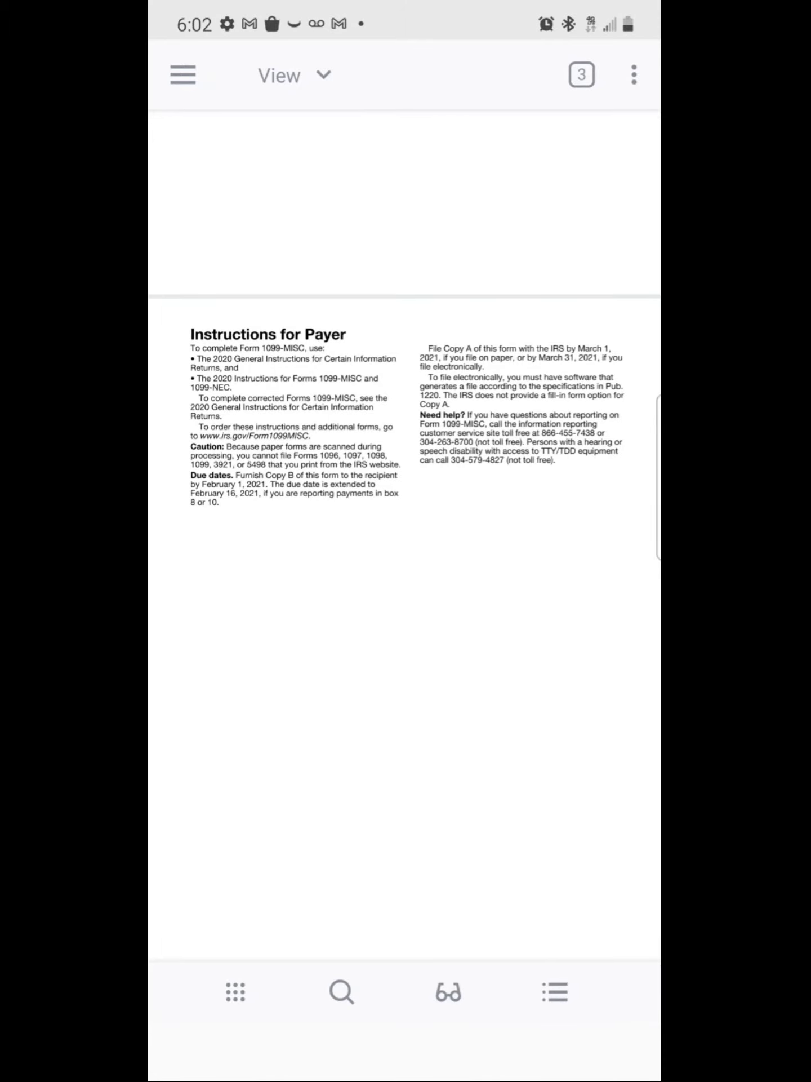
scroll(down, 3)
text(don't fill this form and don't)
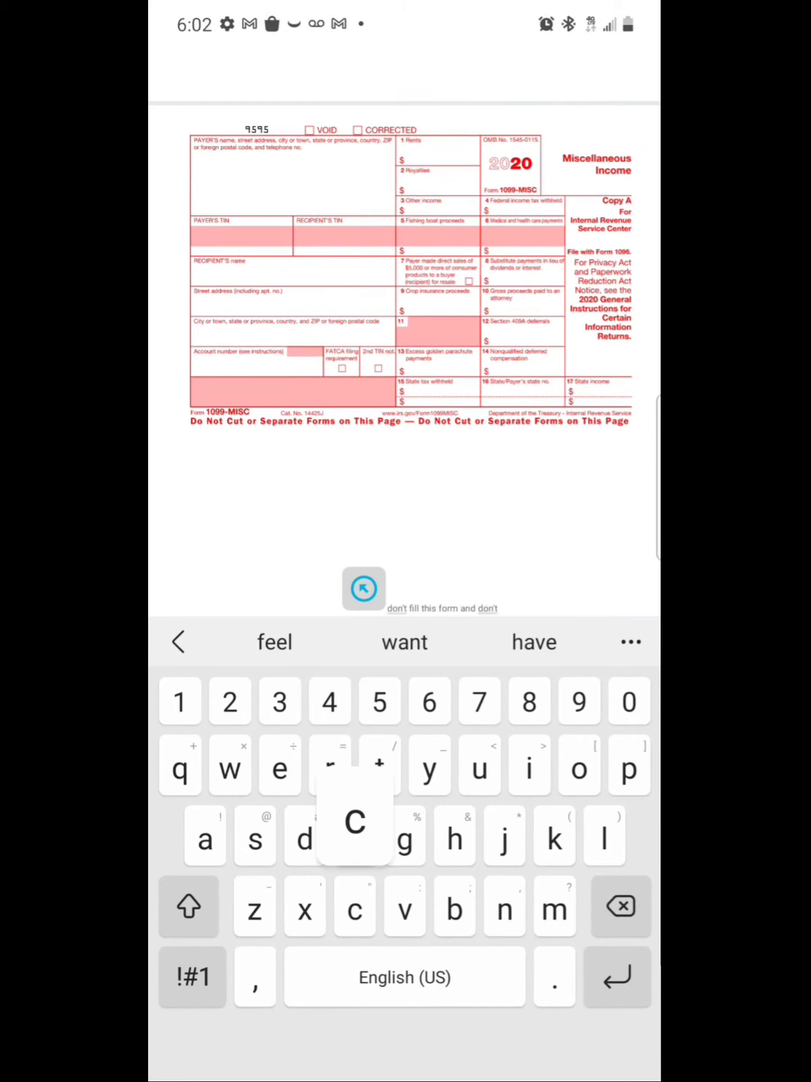
text(copy. only for)
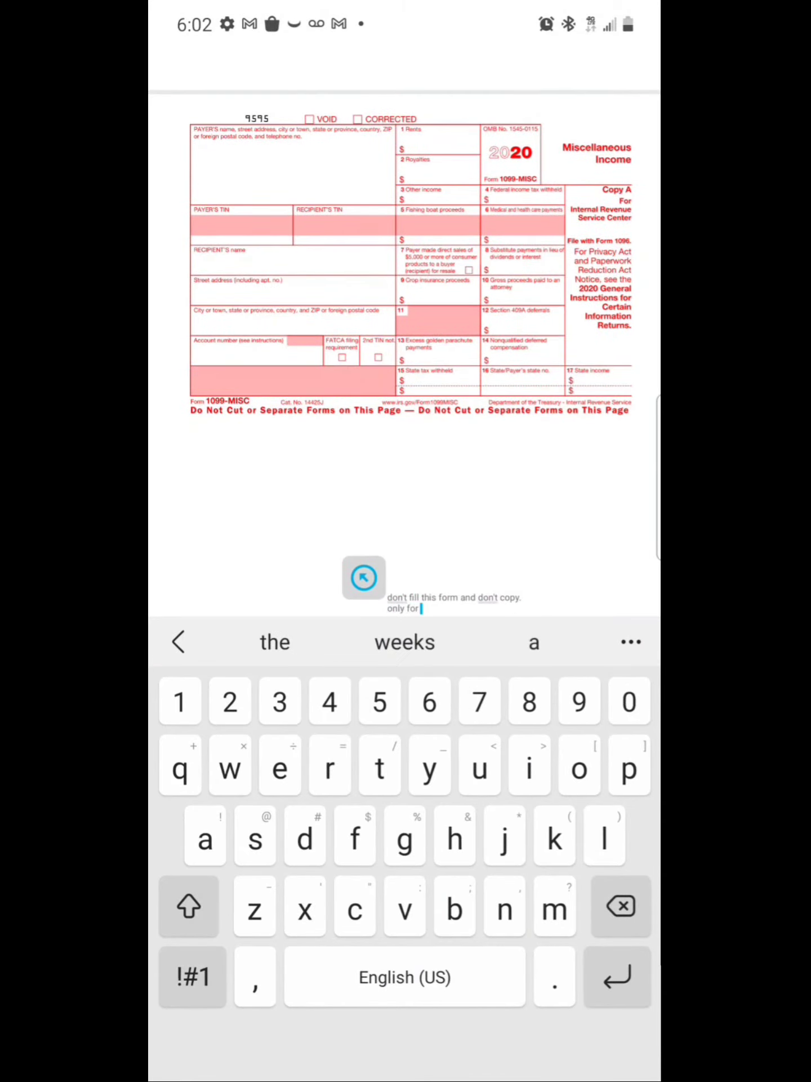
text(educational purposes)
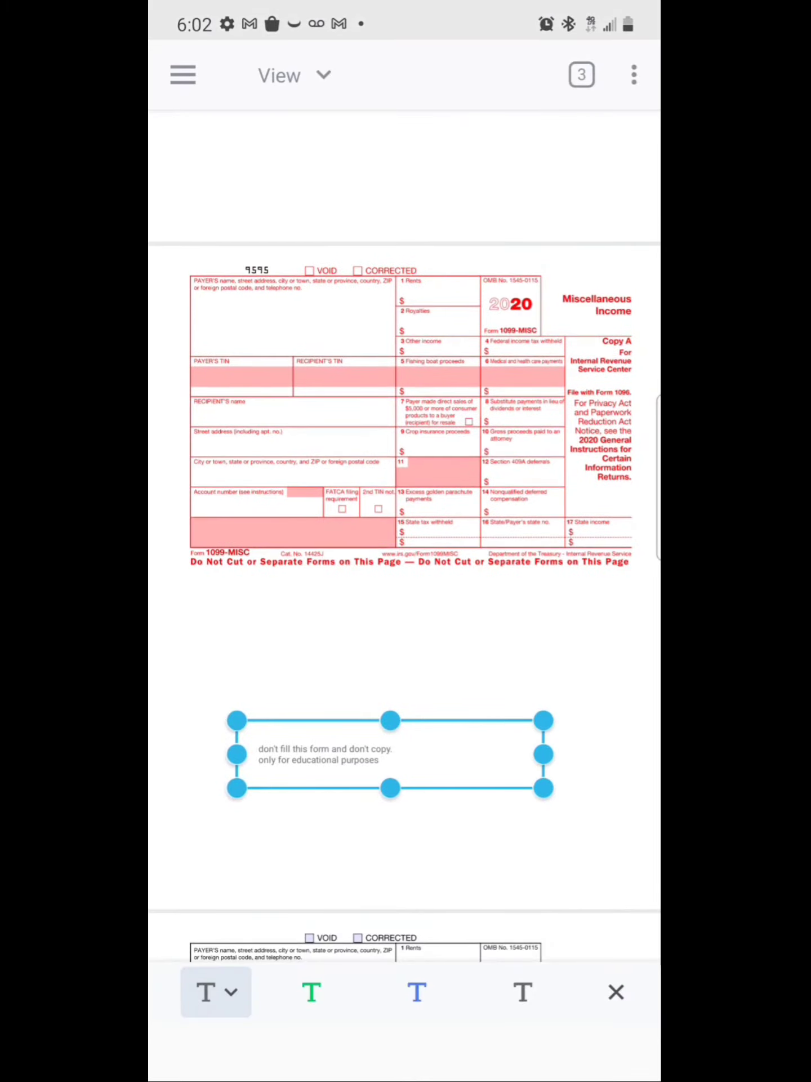
Add a 'download form from irs website directly' note on the Attention page.
scroll(down, 3)
text(download )
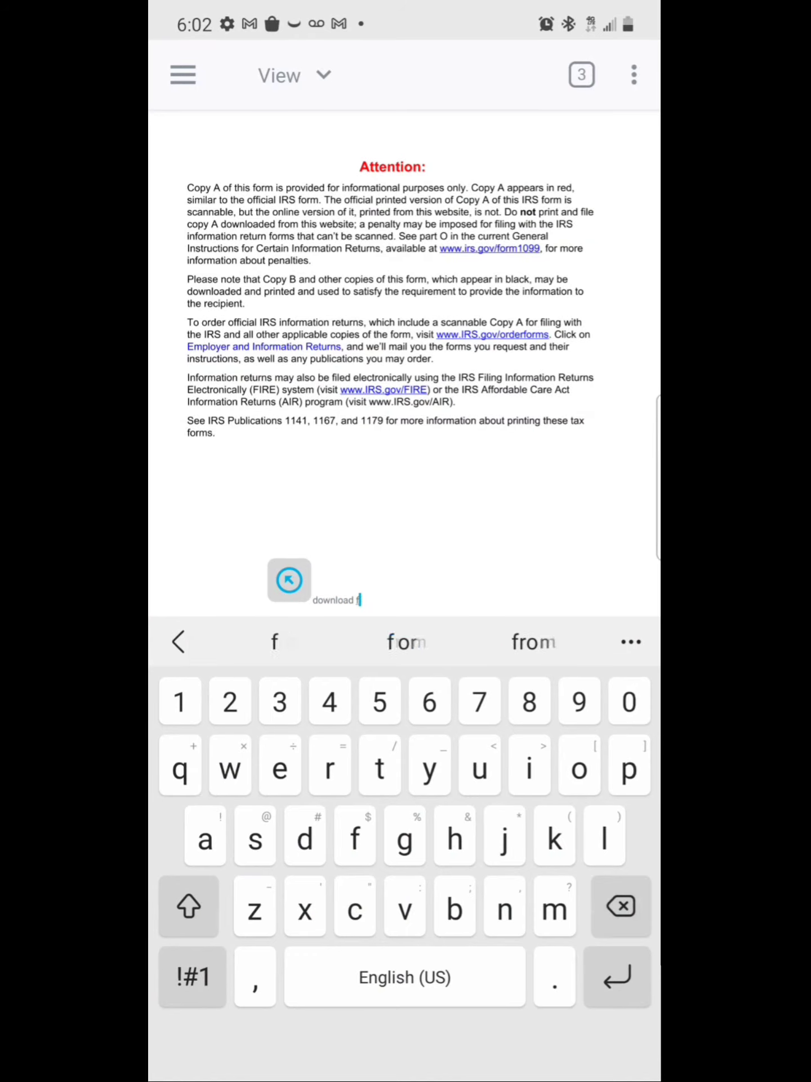
text(form from its)
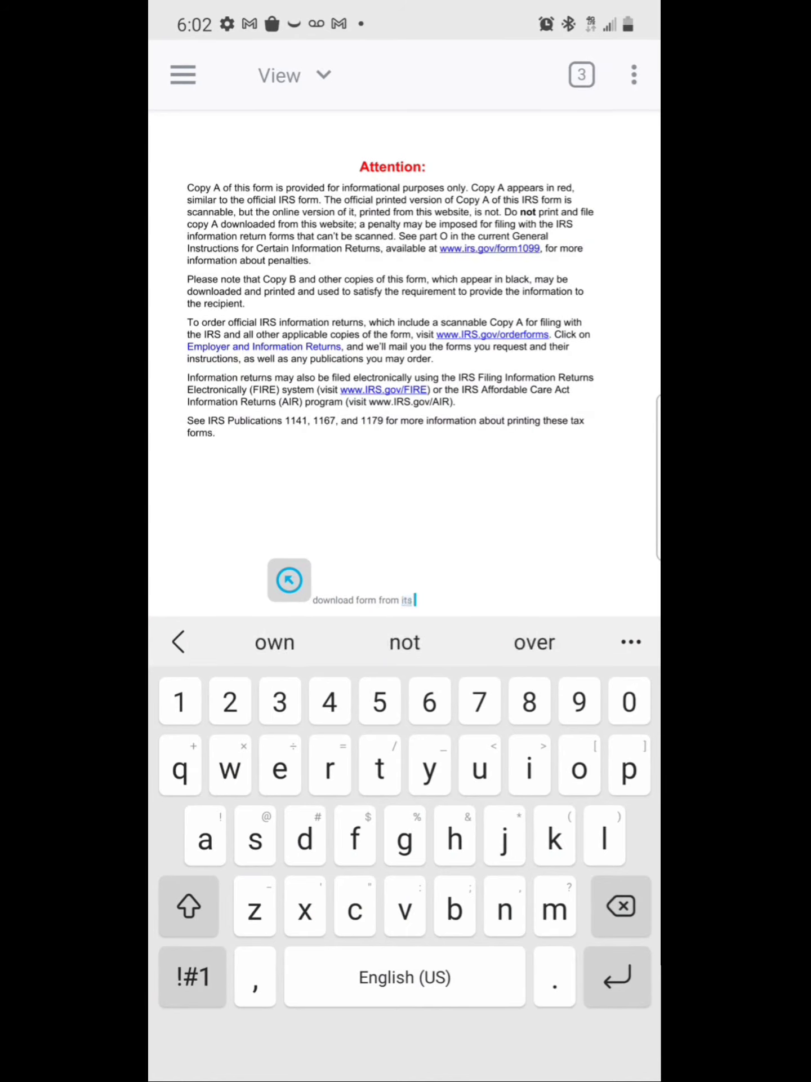
key(b)
text(rs website directly.)
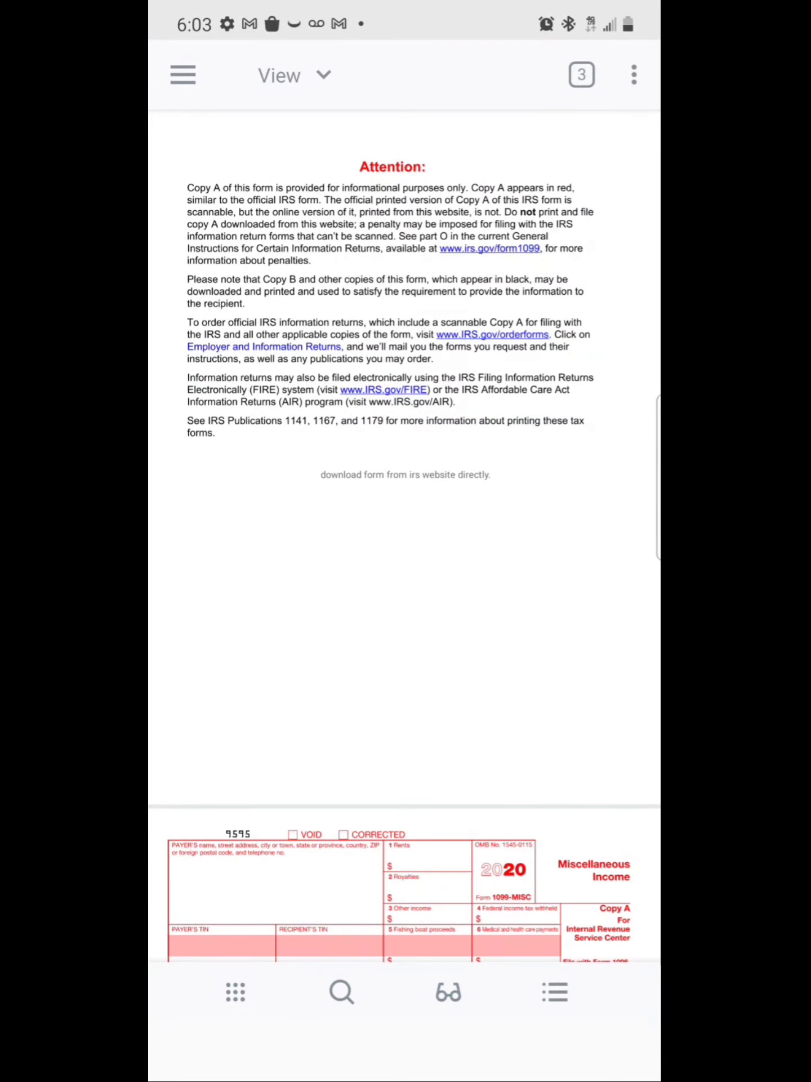
click(490, 248)
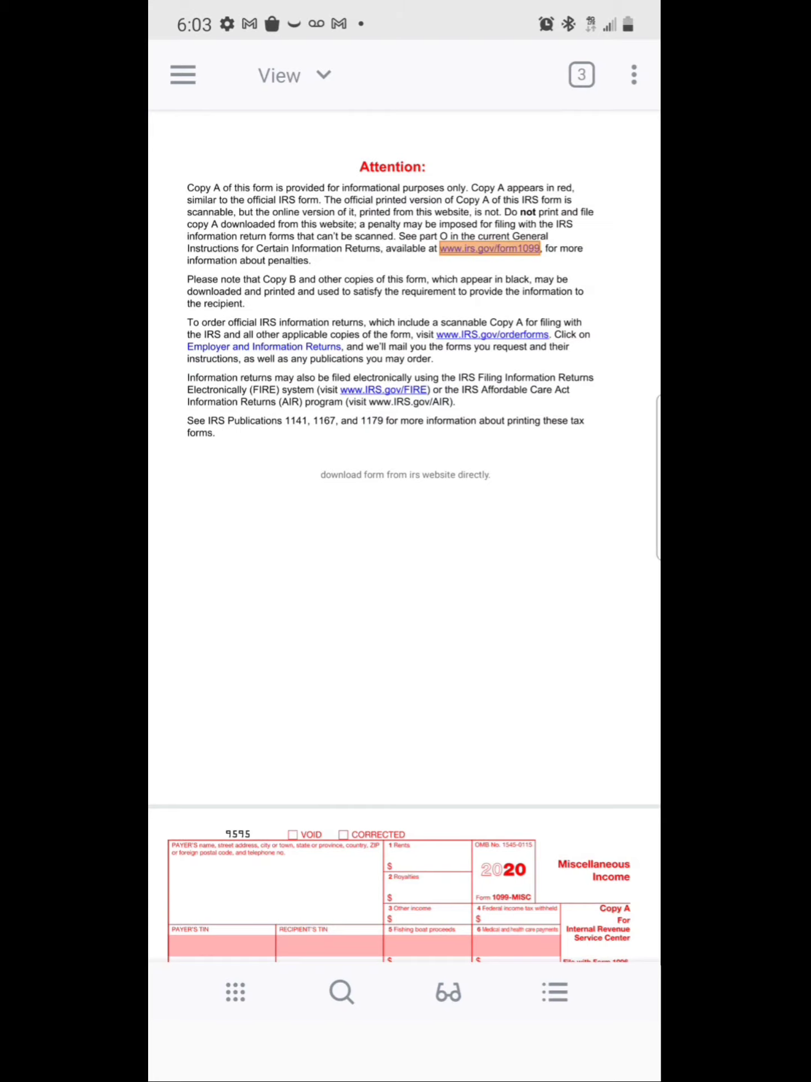
click(489, 248)
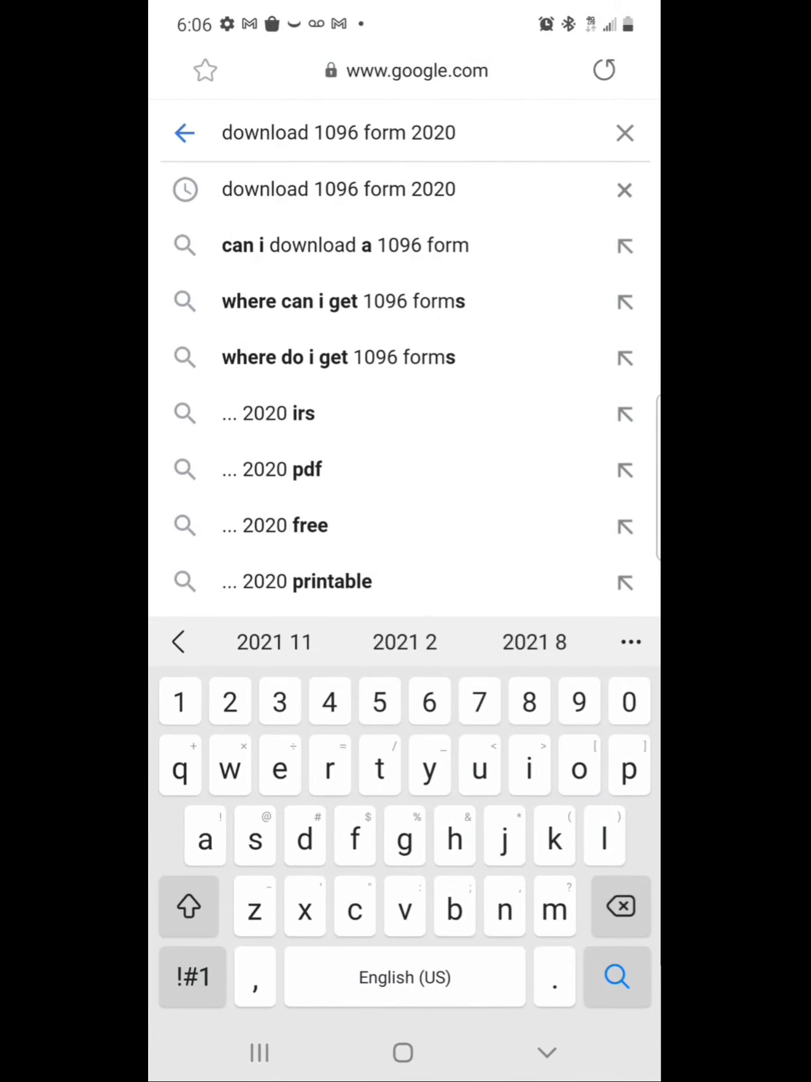
Run the 1096 form search and locate the IRS Form 1096 PDF result to open in Xodo.
click(615, 976)
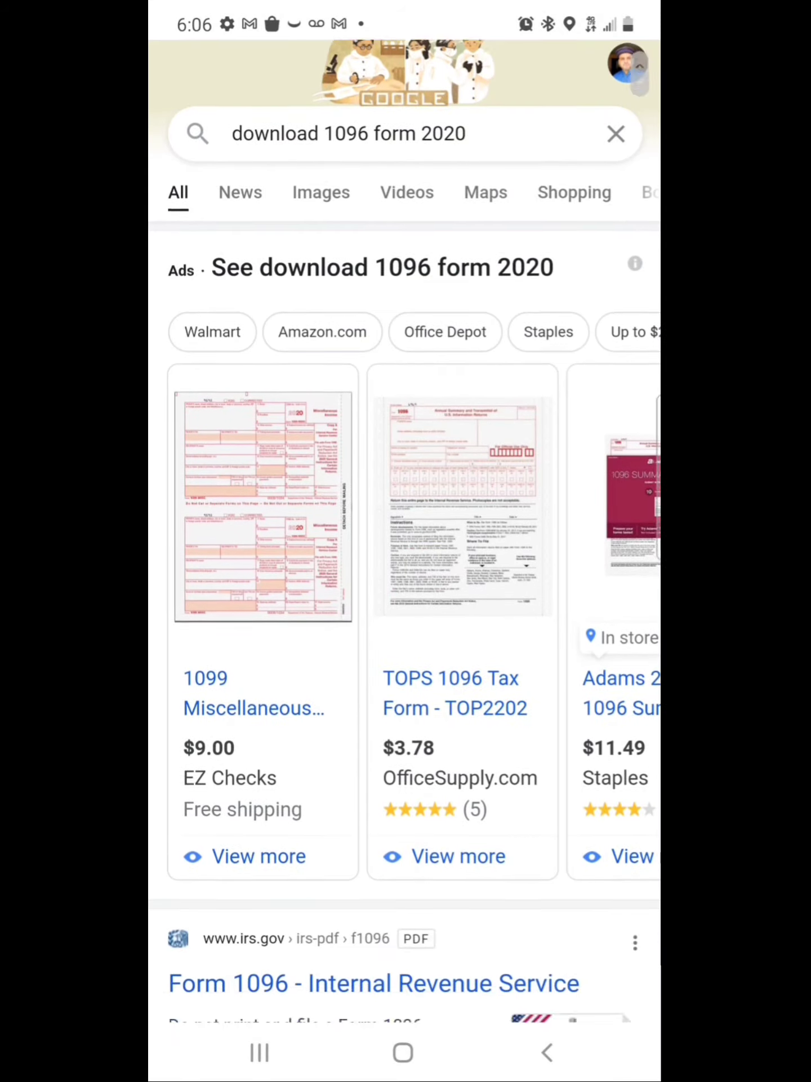
scroll(down, 3)
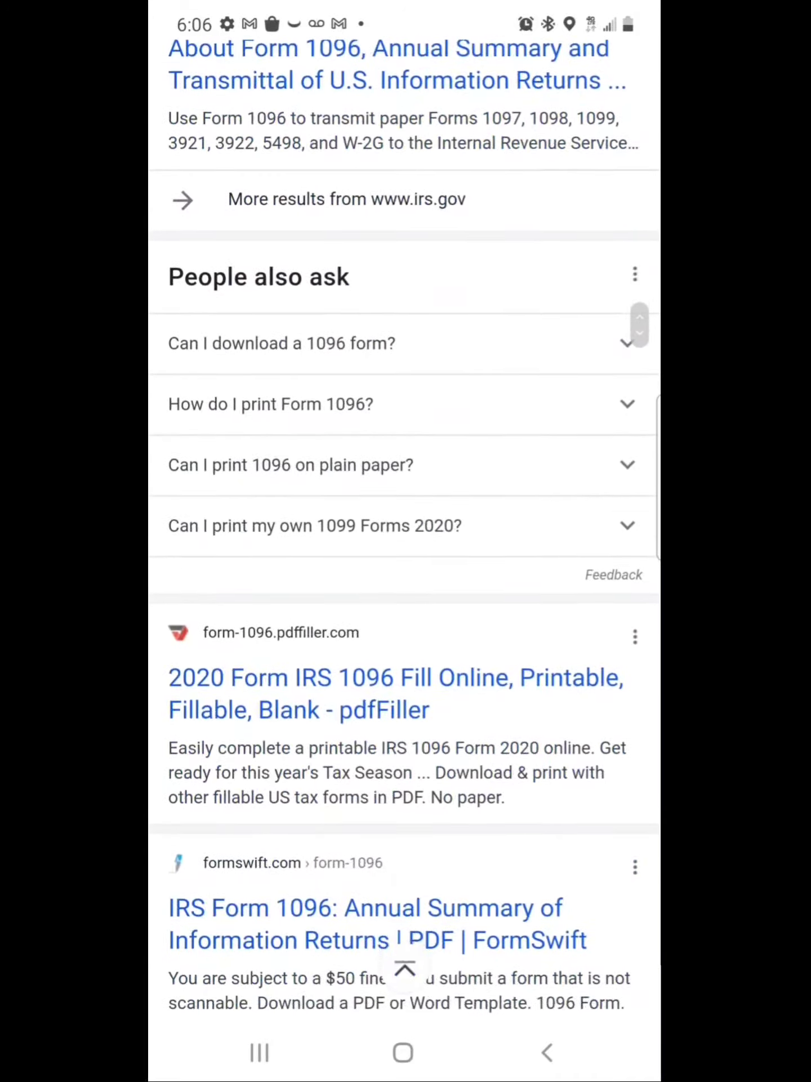
scroll(down, 3)
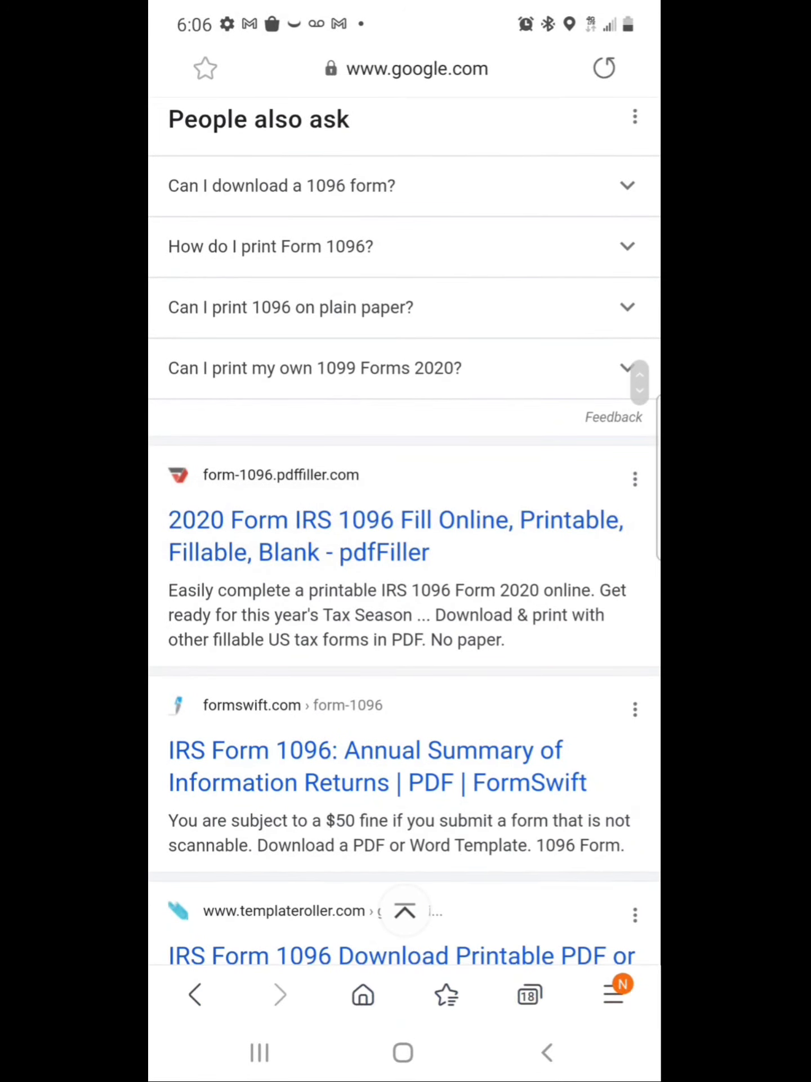
scroll(up, 3)
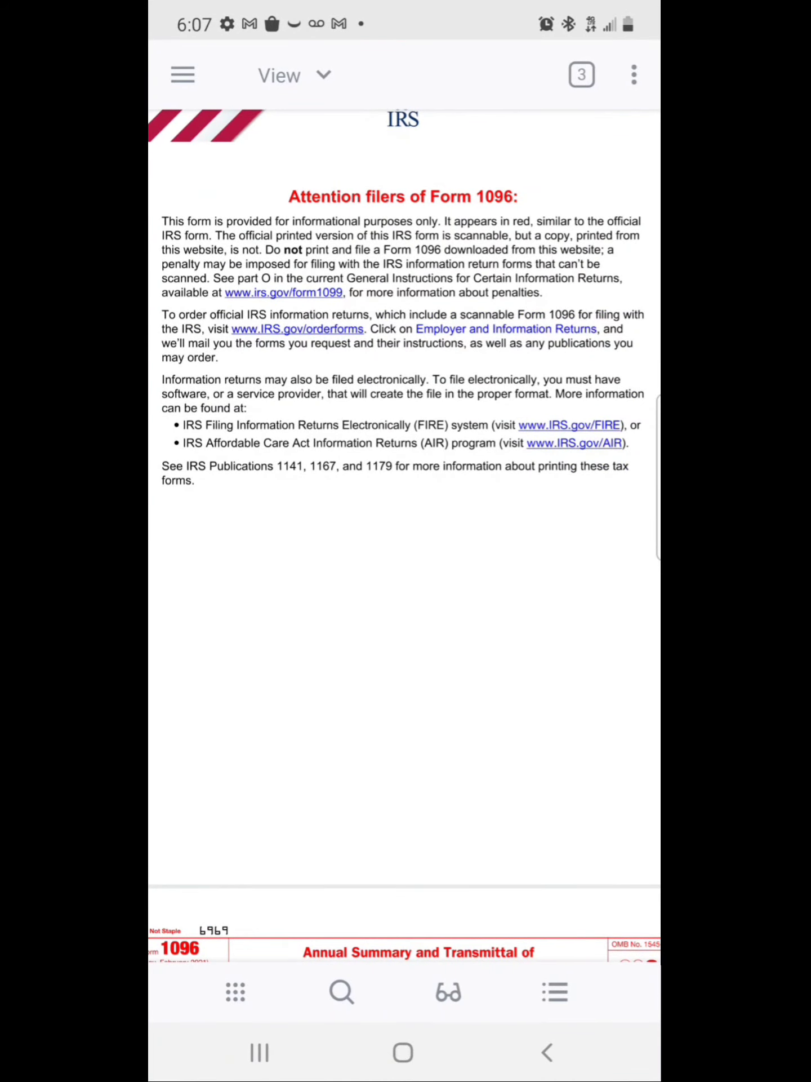
Move to the 2021 Form 1096 page and start a free-text note in the space above it.
scroll(down, 3)
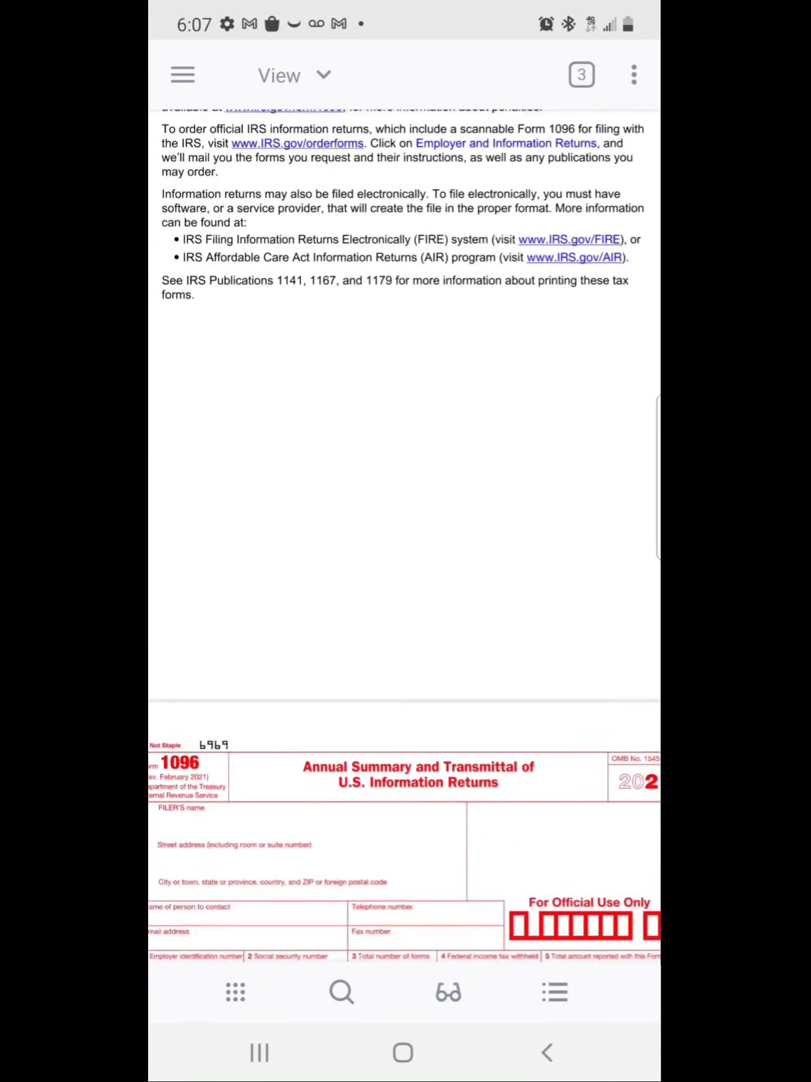
scroll(down, 3)
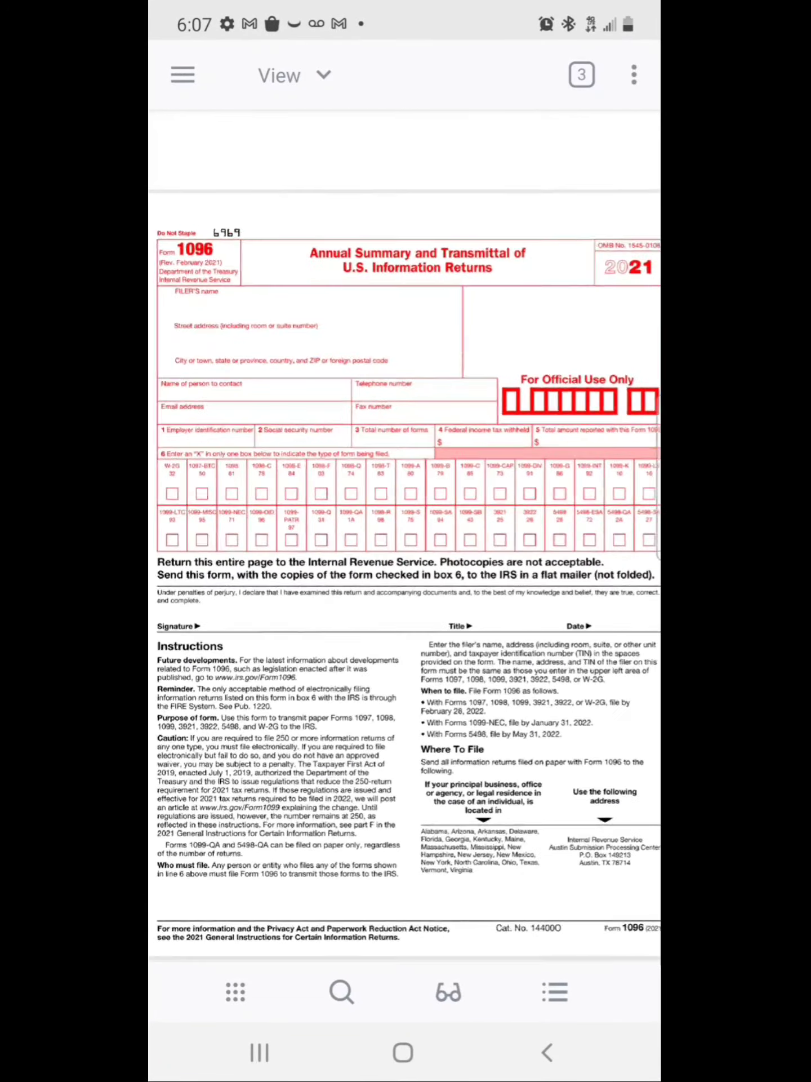
scroll(down, 3)
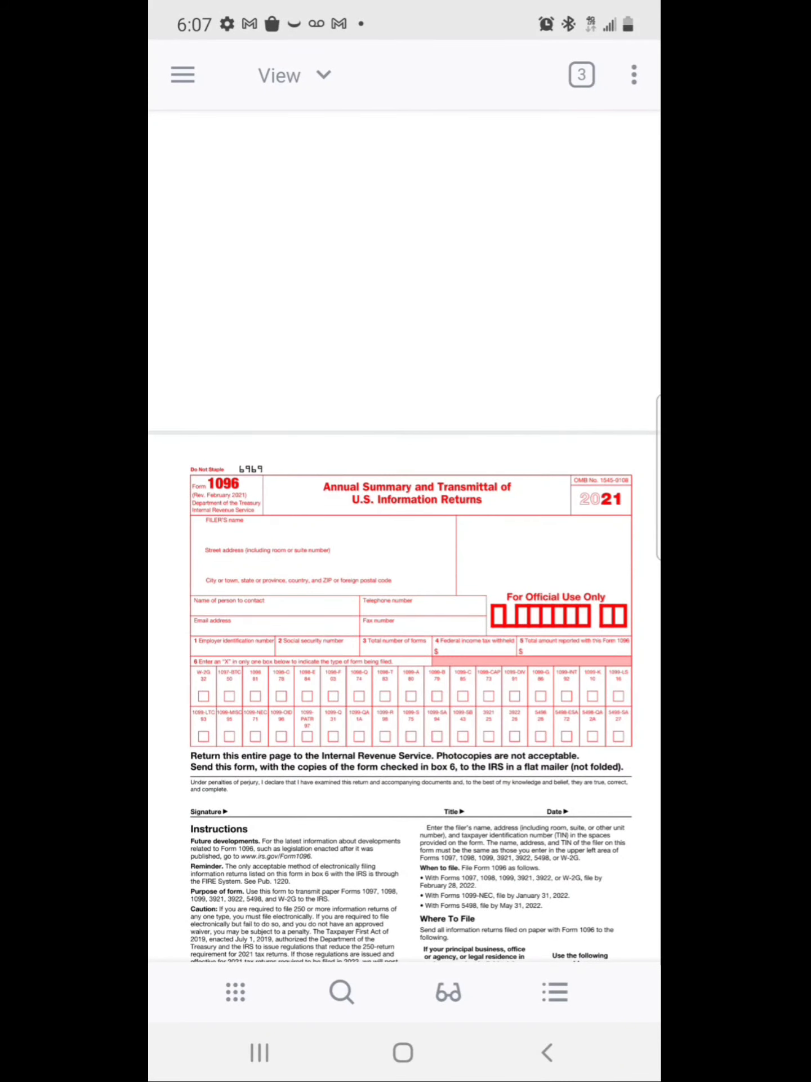
click(632, 74)
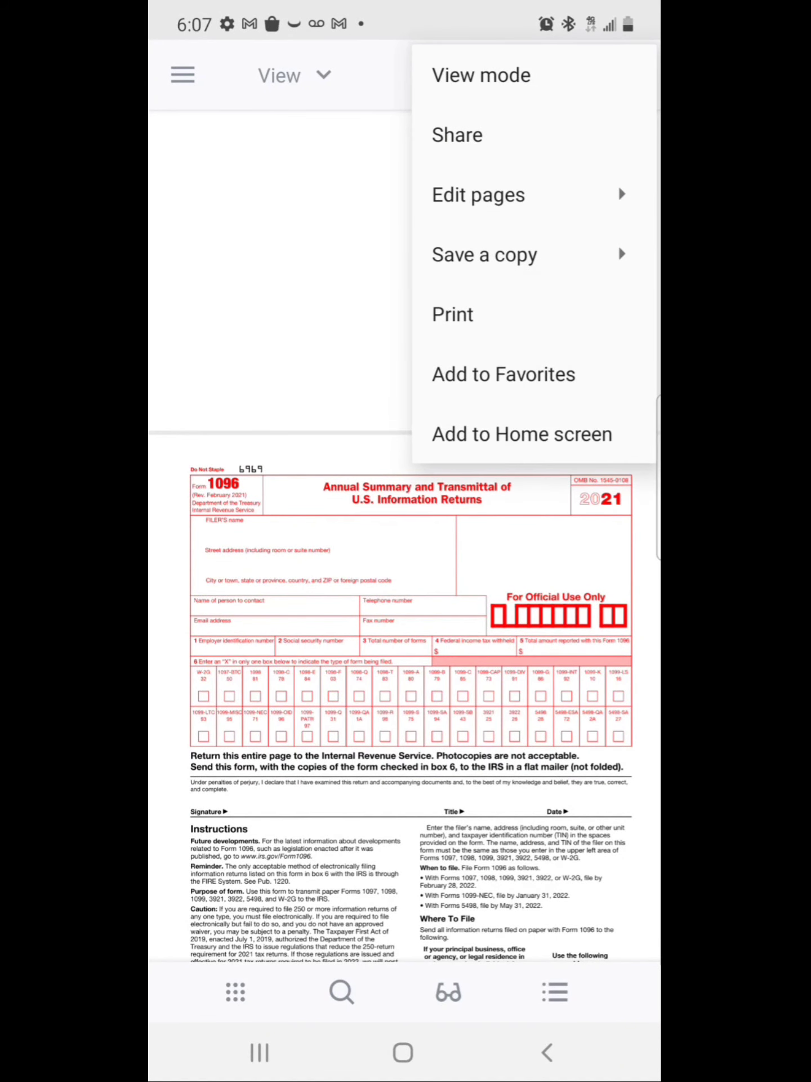
click(632, 75)
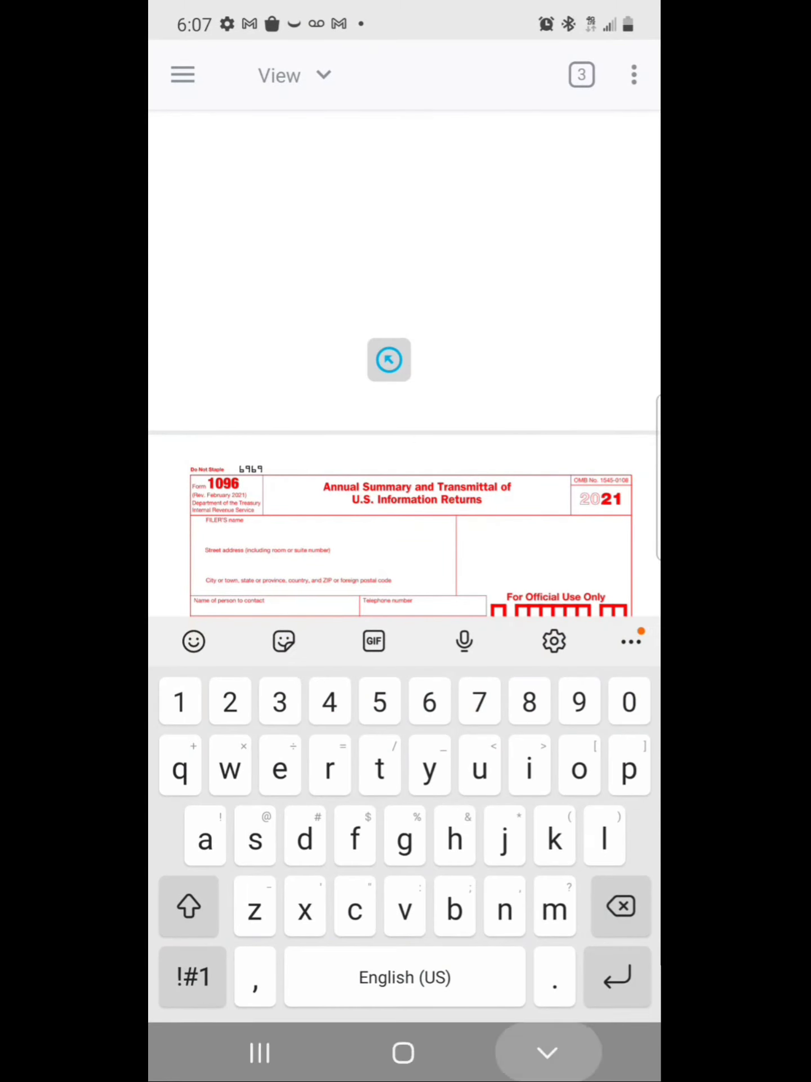
Write the note "don't copy this page. always use original 1096 forms" above the form.
text(don't copy this p)
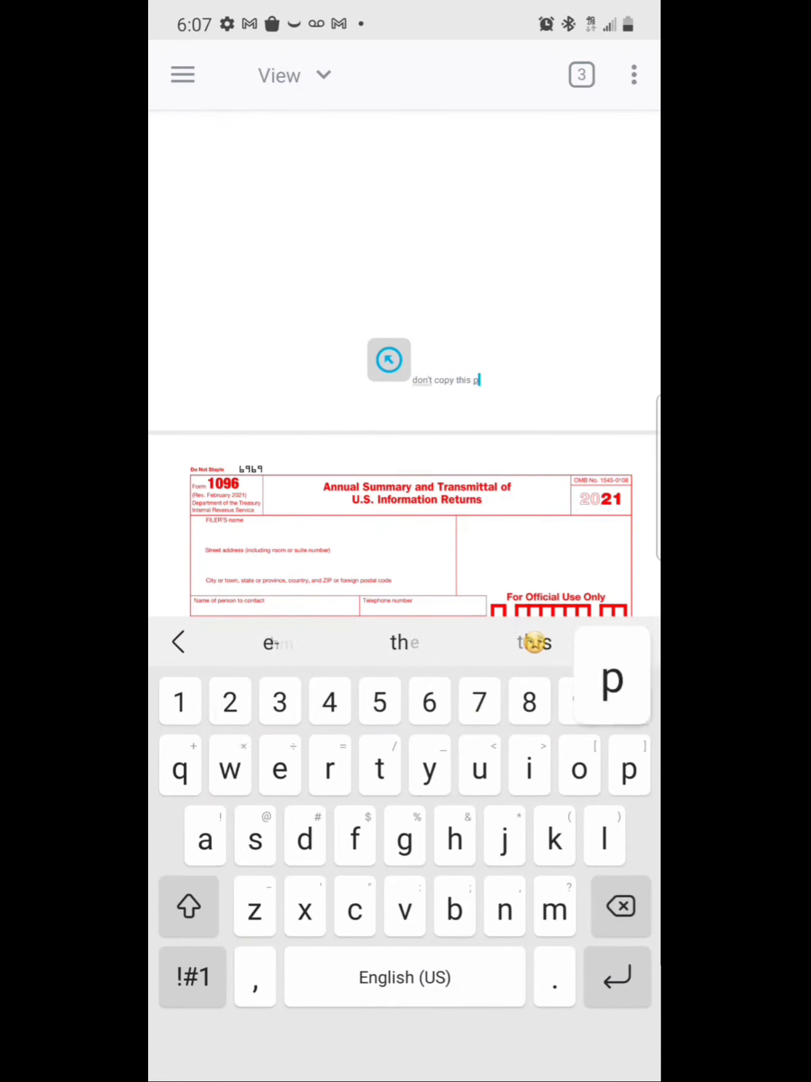
text(age.)
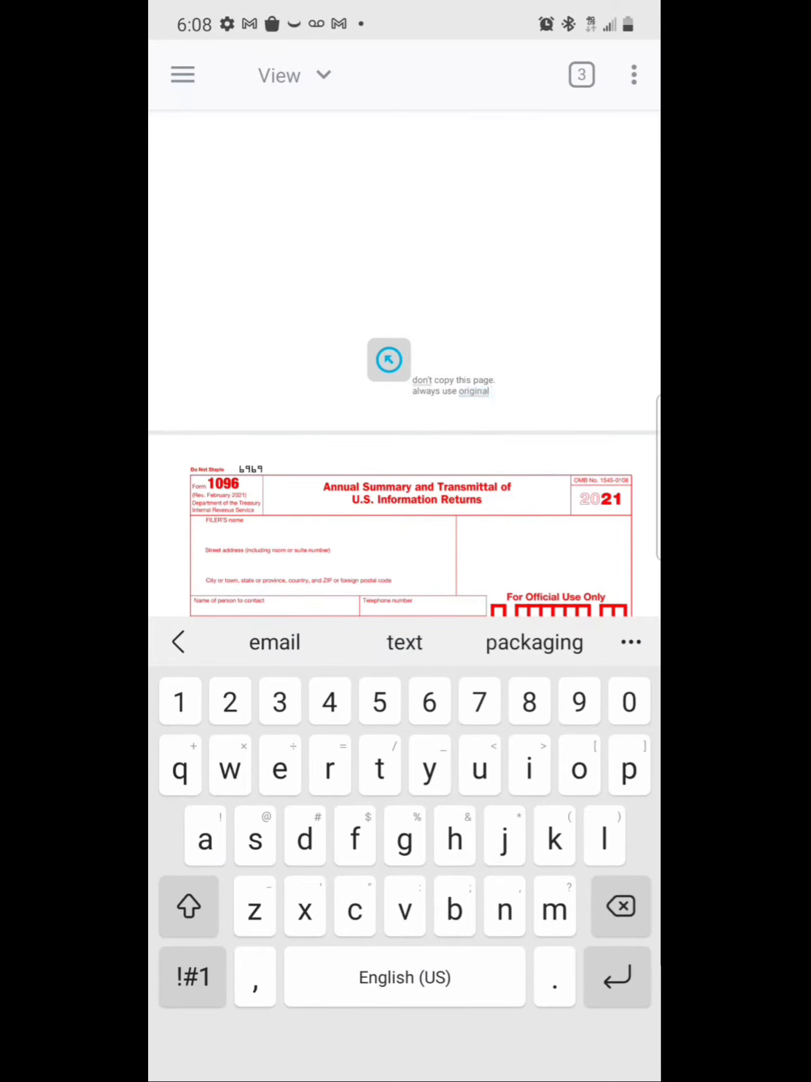
text(1096 forms to submit with)
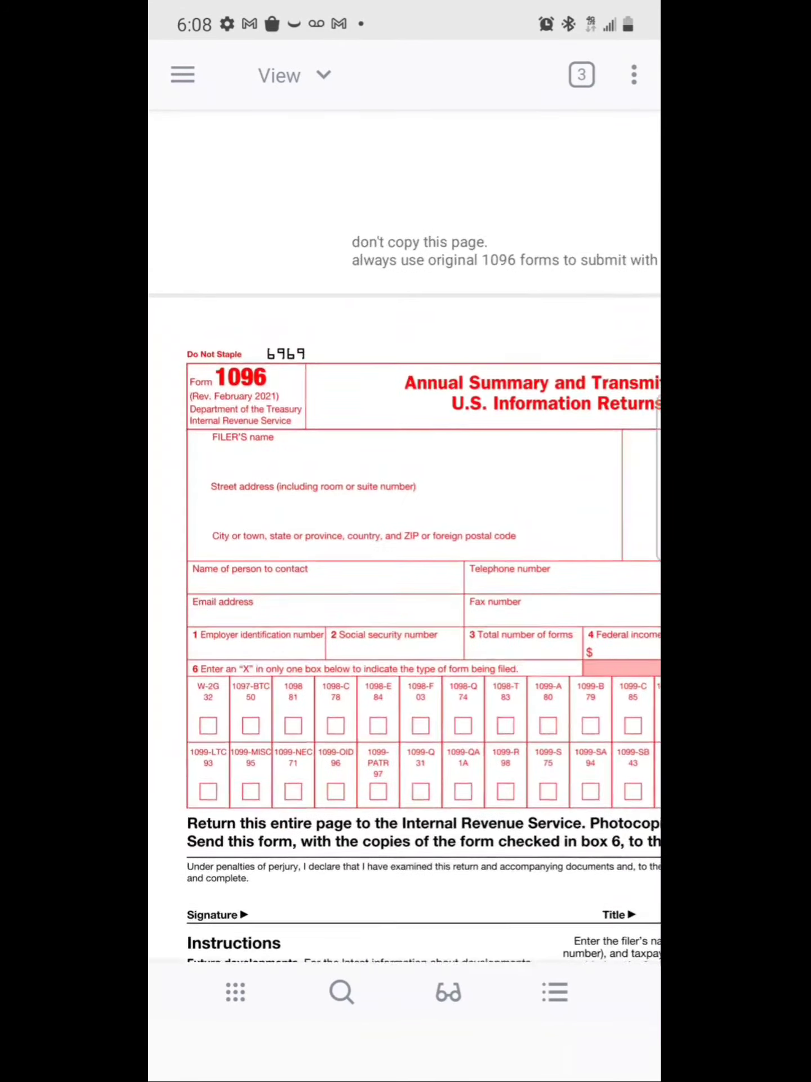
scroll(down, 3)
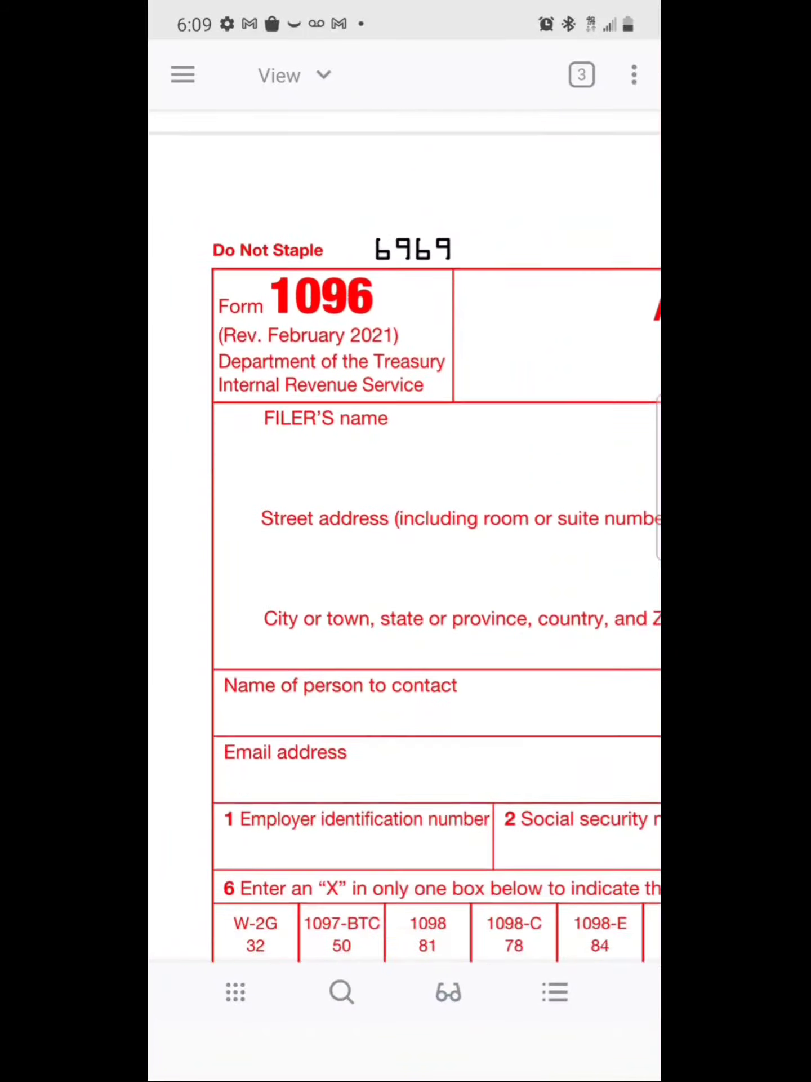
scroll(down, 3)
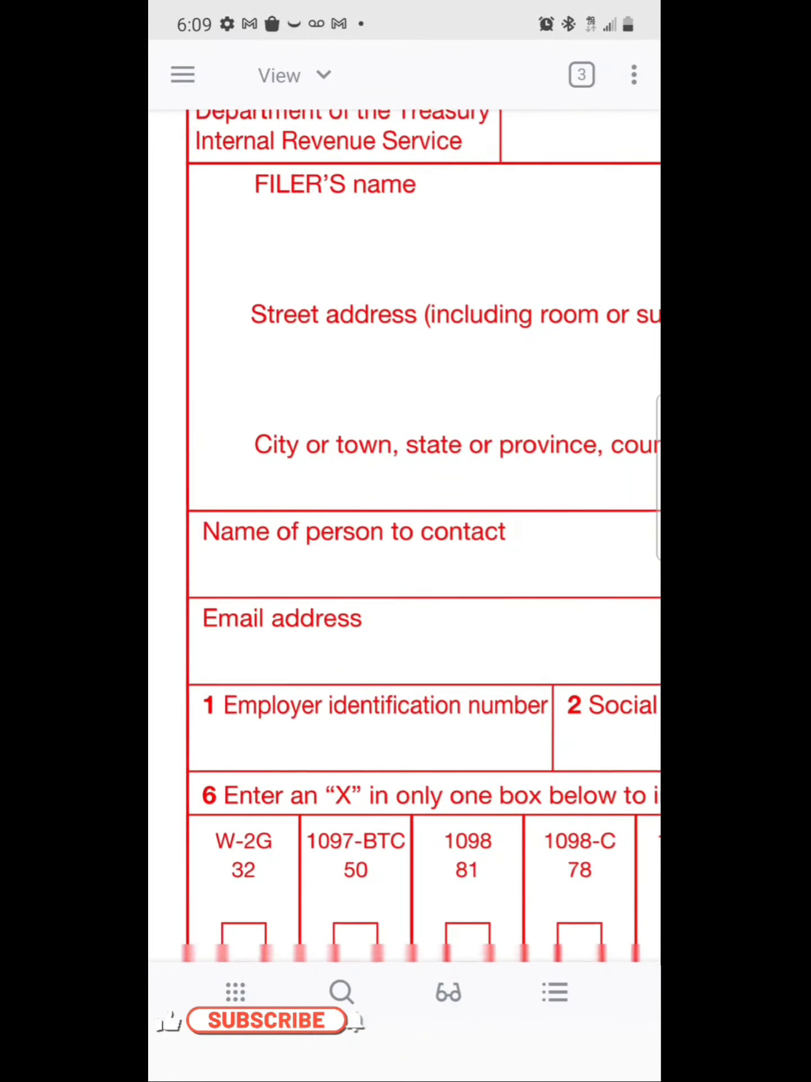
scroll(down, 3)
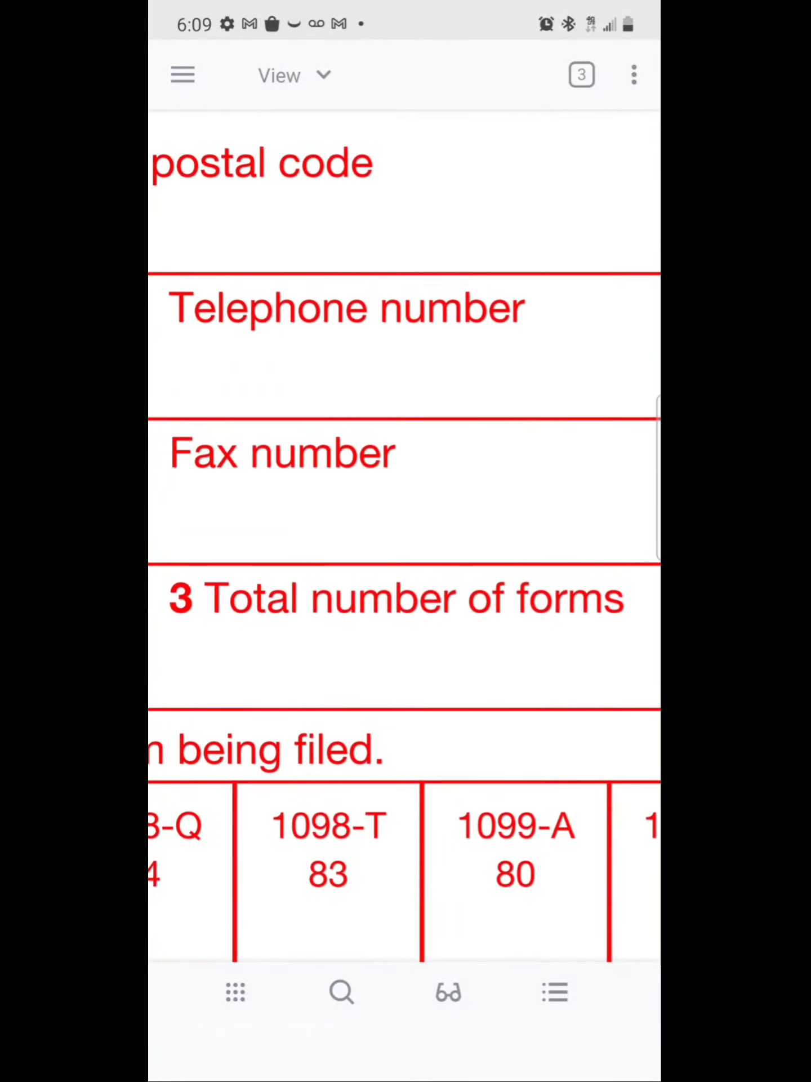
scroll(down, 3)
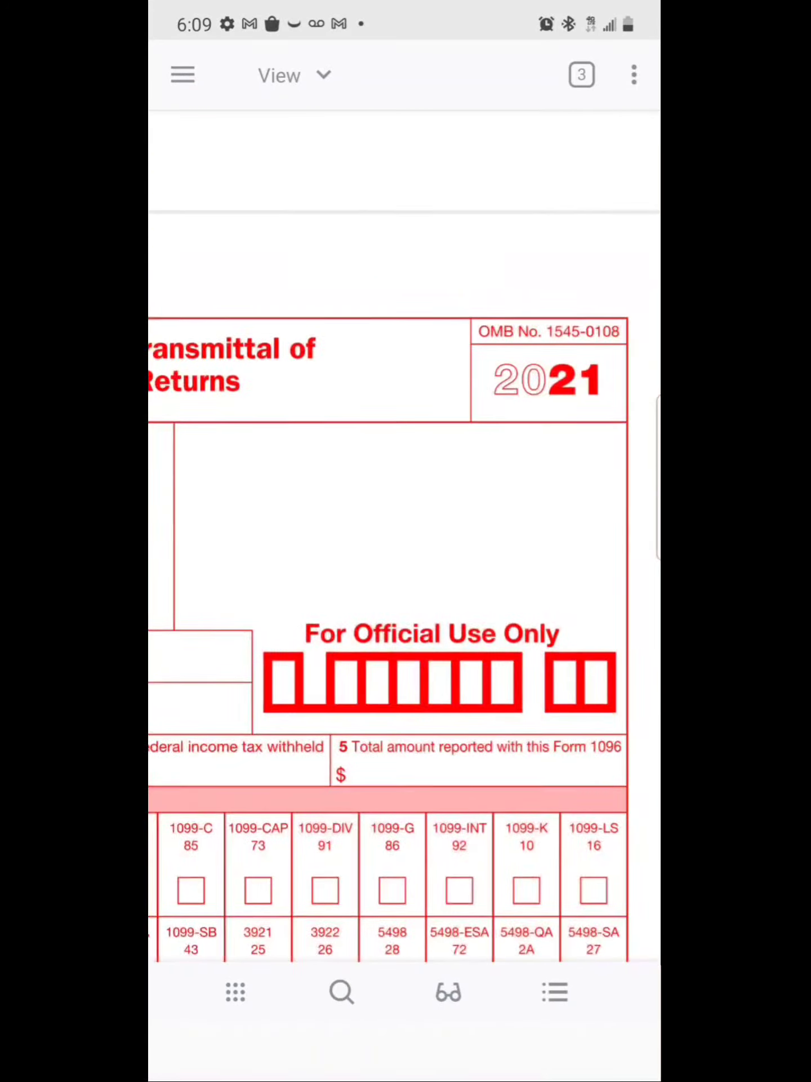